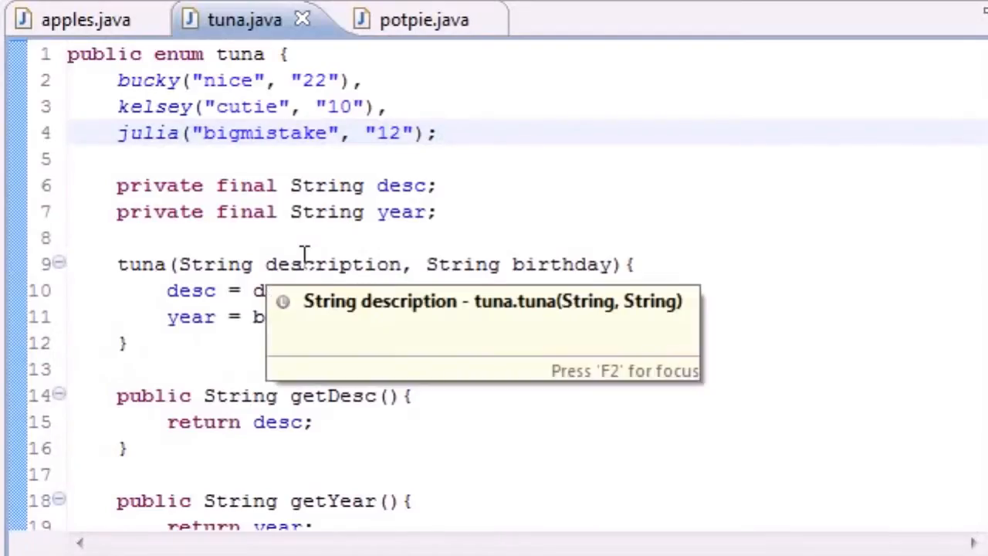
{"action": "mouse_move", "coordinate": [433, 150]}
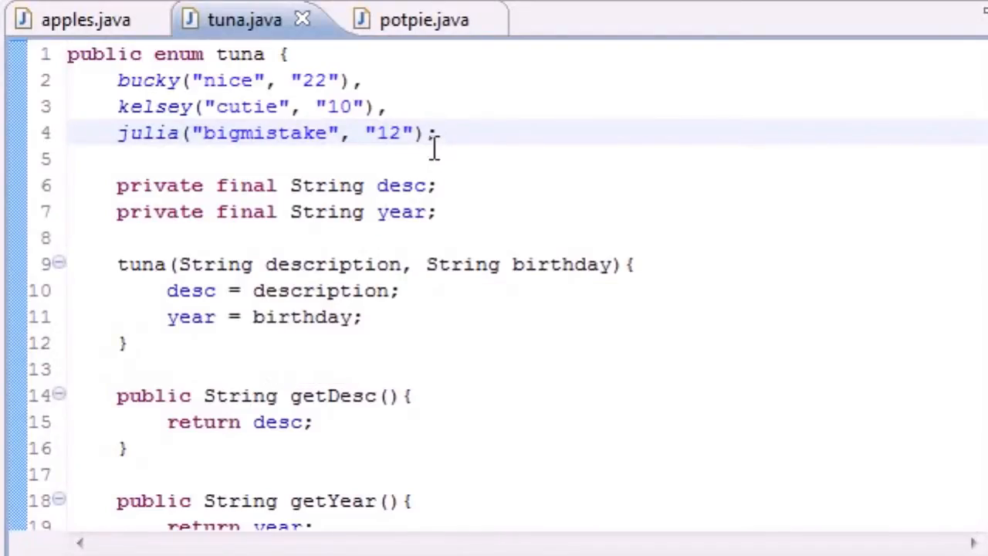
{"action": "mouse_move", "coordinate": [244, 133]}
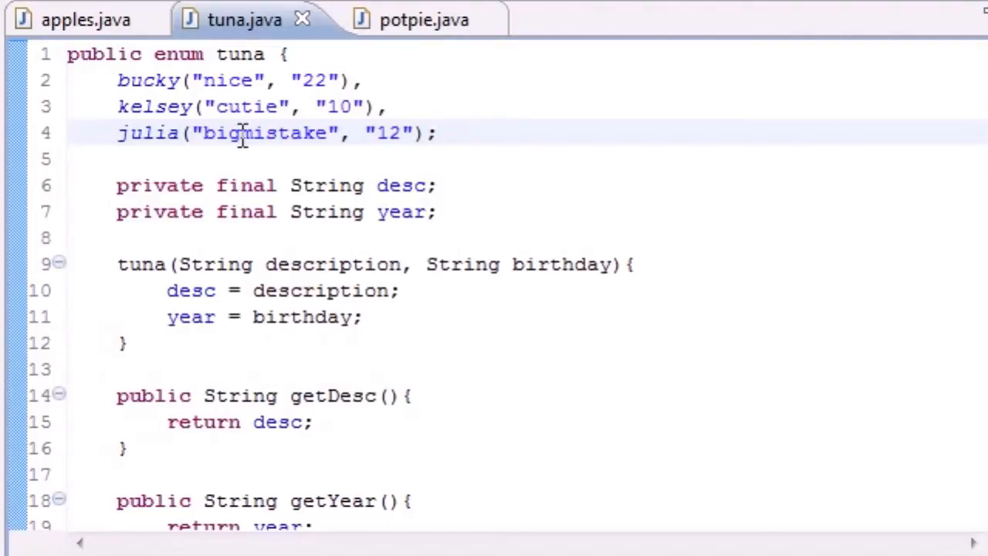
- After julia, add a comma and the constant nicole("italian", "13") to the tuna enum
{"action": "left_click_drag", "start_coordinate": [118, 80], "coordinate": [193, 132]}
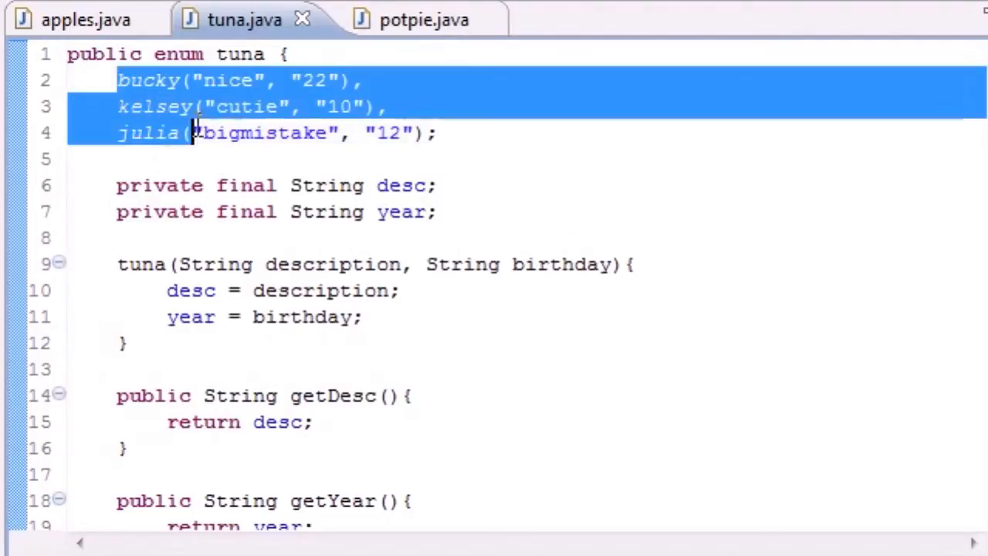
{"action": "left_click", "coordinate": [440, 133]}
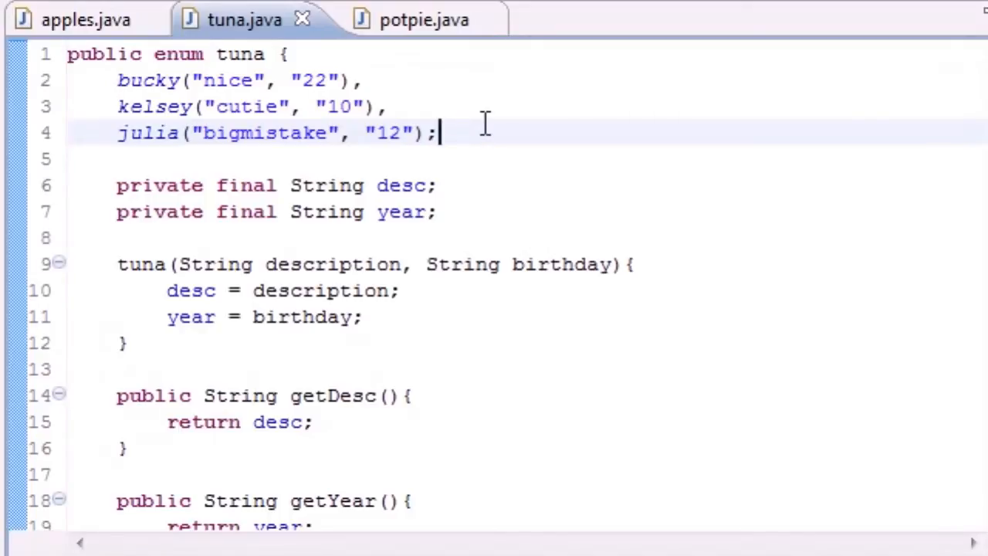
{"action": "type", "text": ","}
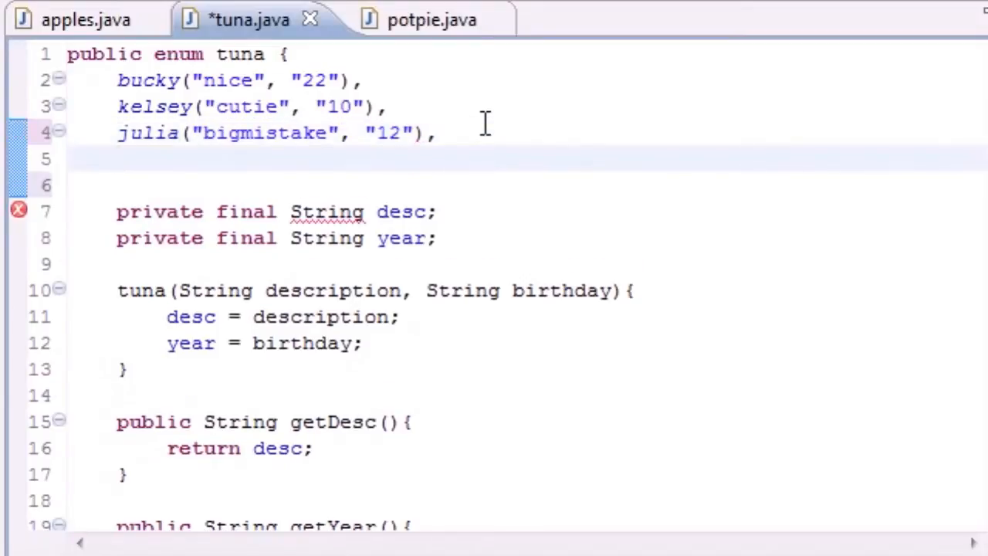
{"action": "mouse_move", "coordinate": [160, 80]}
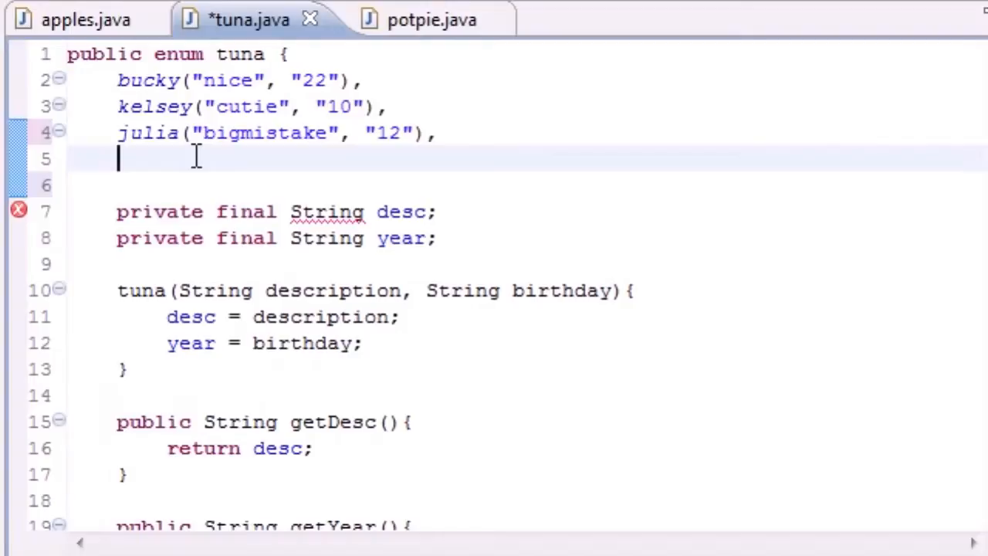
{"action": "type", "text": "nicole"}
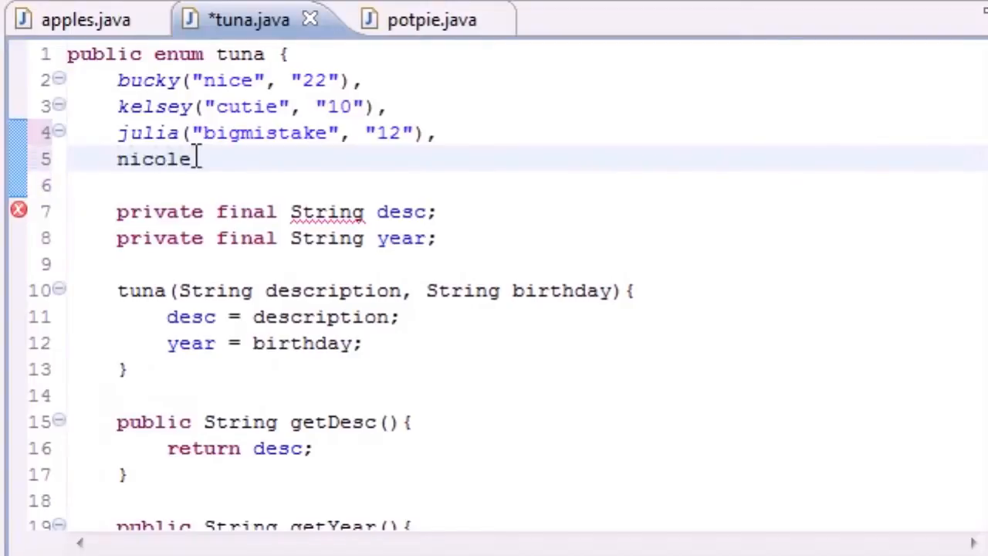
{"action": "type", "text": "()"}
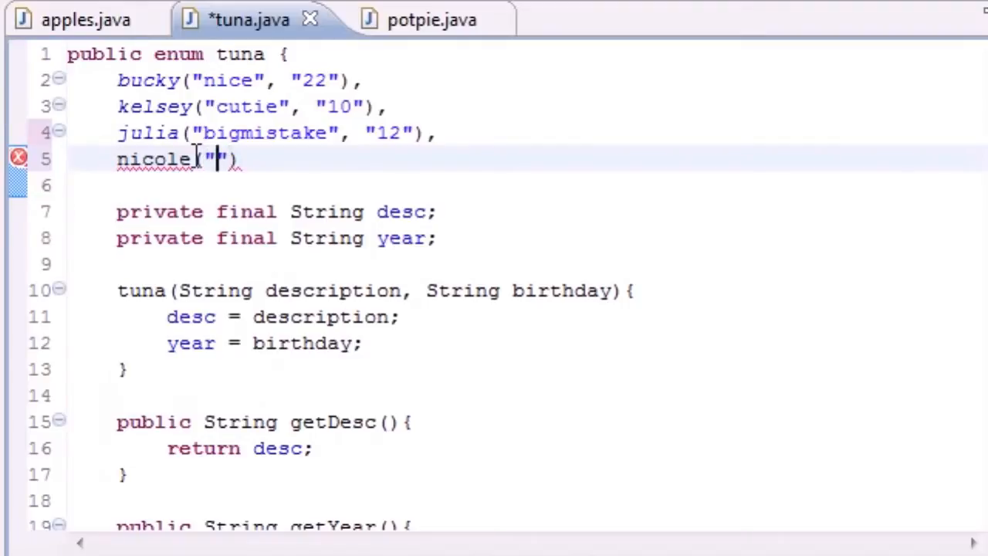
{"action": "type", "text": "italian"}
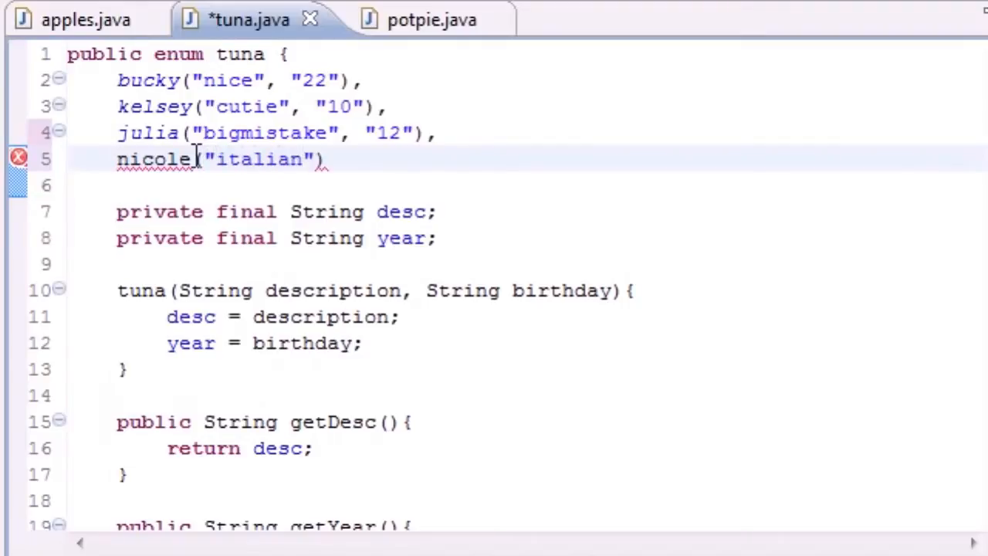
{"action": "type", "text": ","}
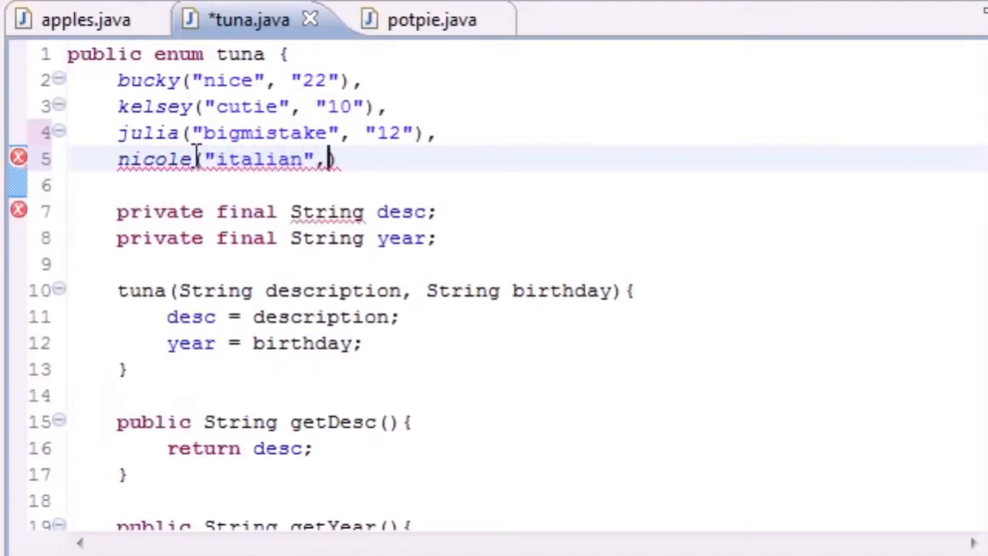
{"action": "type", "text": "\" \""}
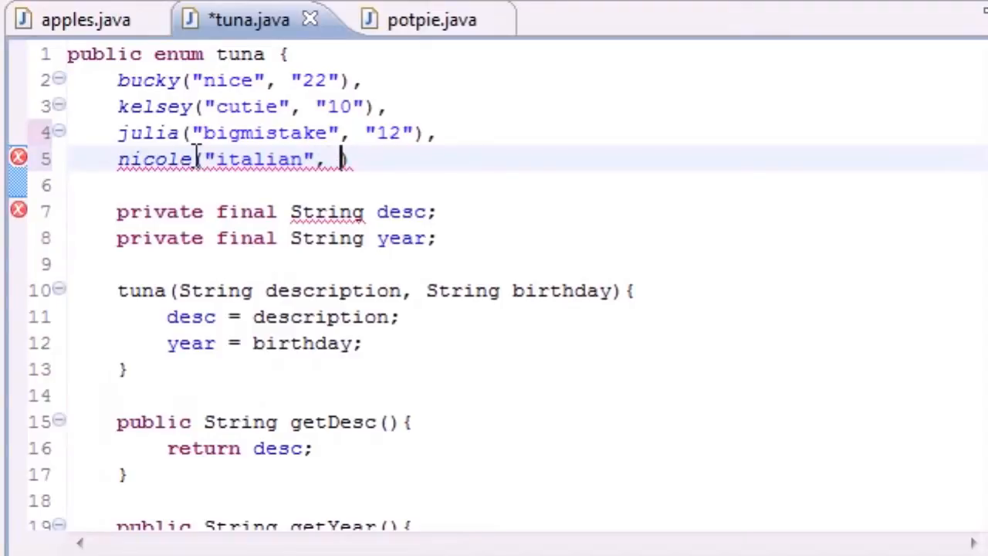
{"action": "type", "text": "\"13\")"}
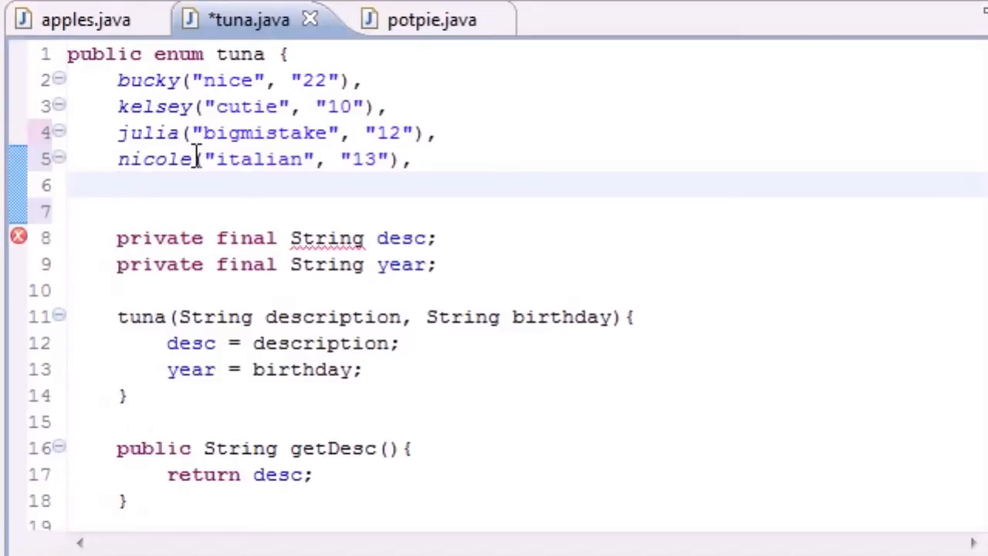
- Add the constant candy("different", "14") on the next line of the tuna enum
{"action": "type", "text": "candy"}
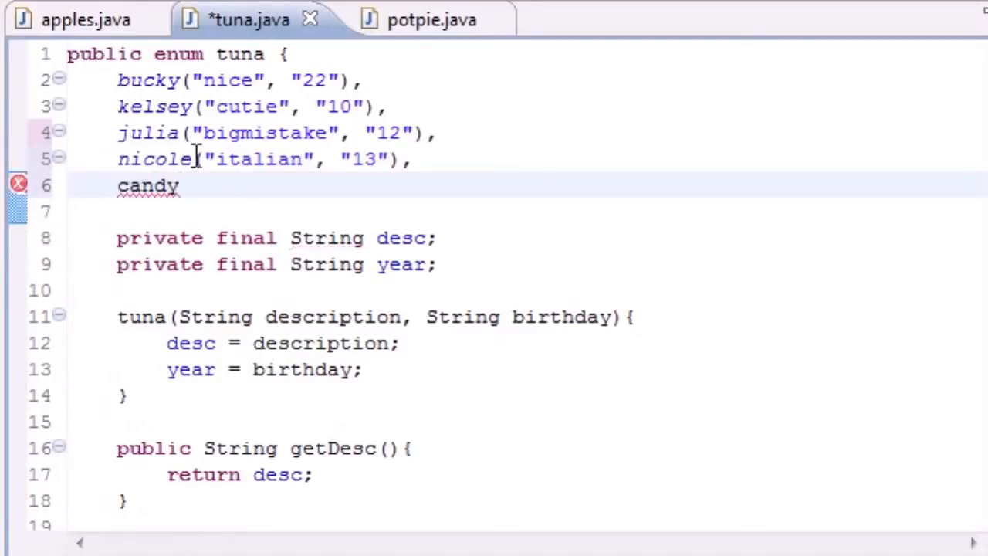
{"action": "type", "text": "()"}
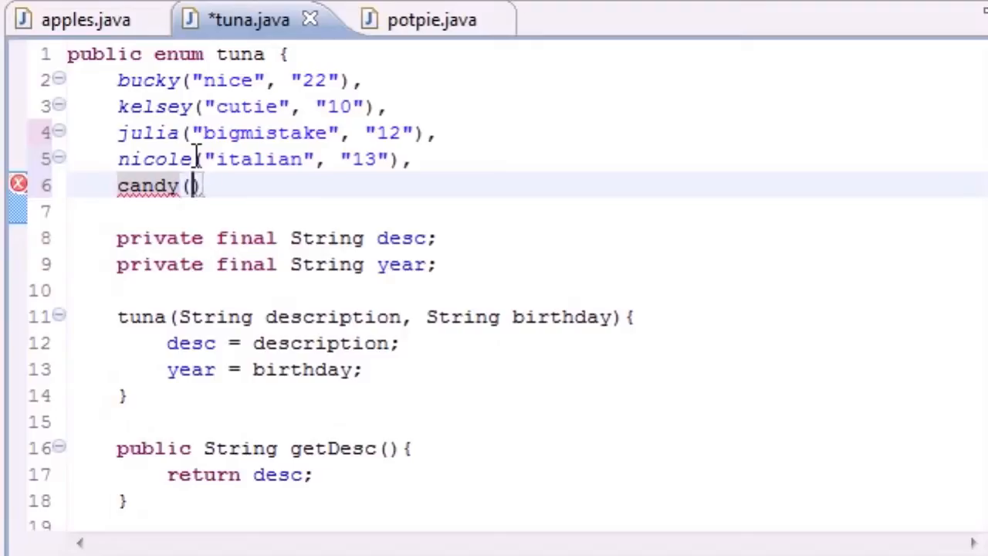
{"action": "type", "text": "\"\""}
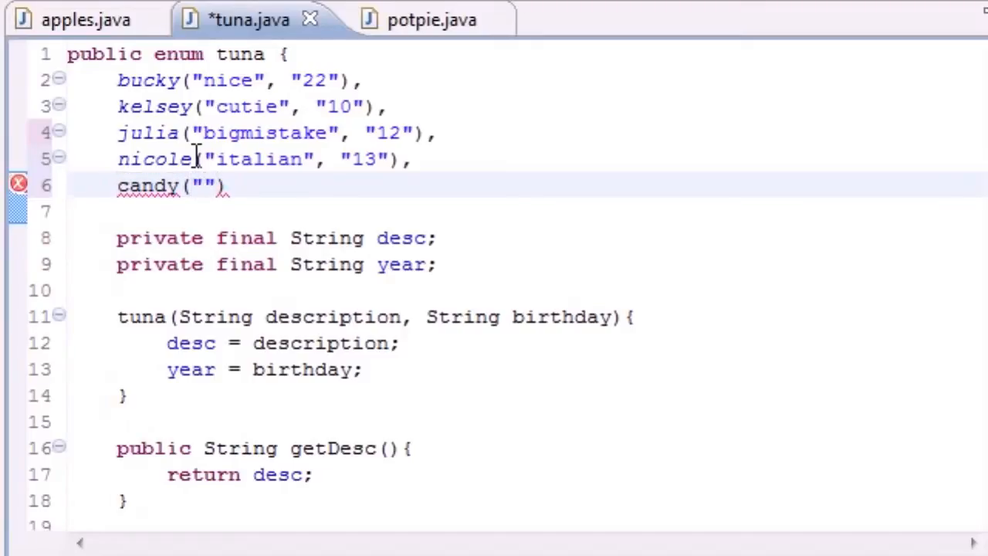
{"action": "type", "text": "different"}
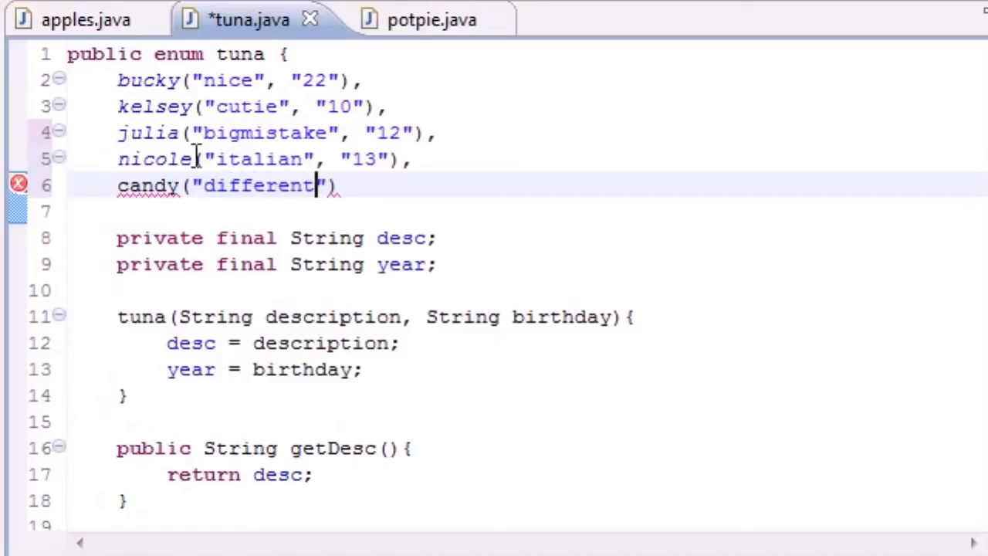
{"action": "type", "text": ", \"\""}
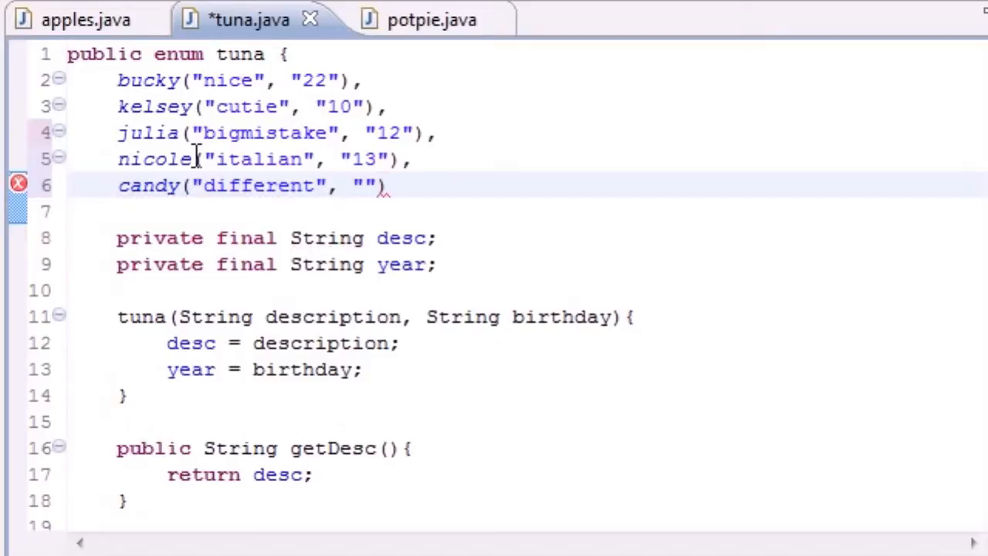
{"action": "type", "text": "14"}
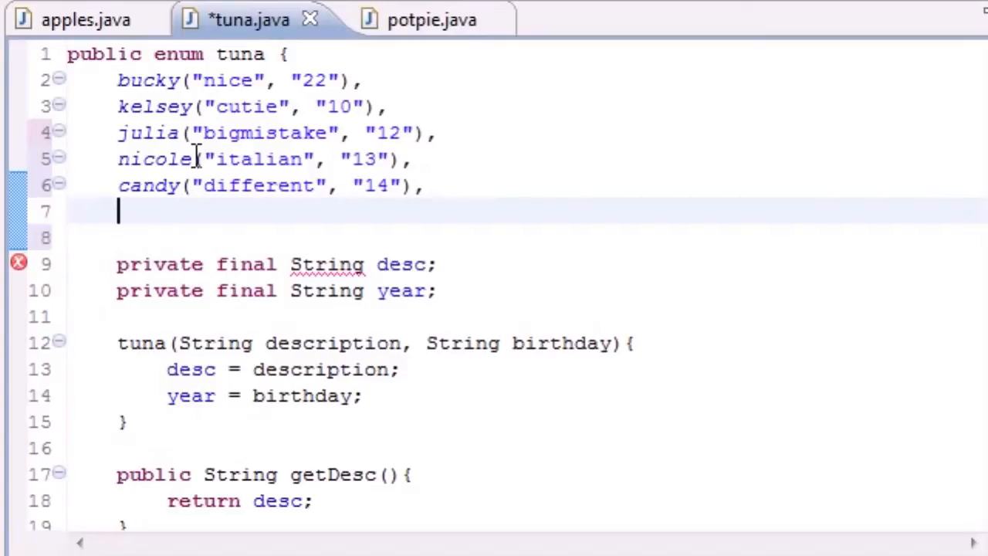
- End the tuna enum with erin("iwish", "16"); and highlight all six constants
{"action": "type", "text": "erin"}
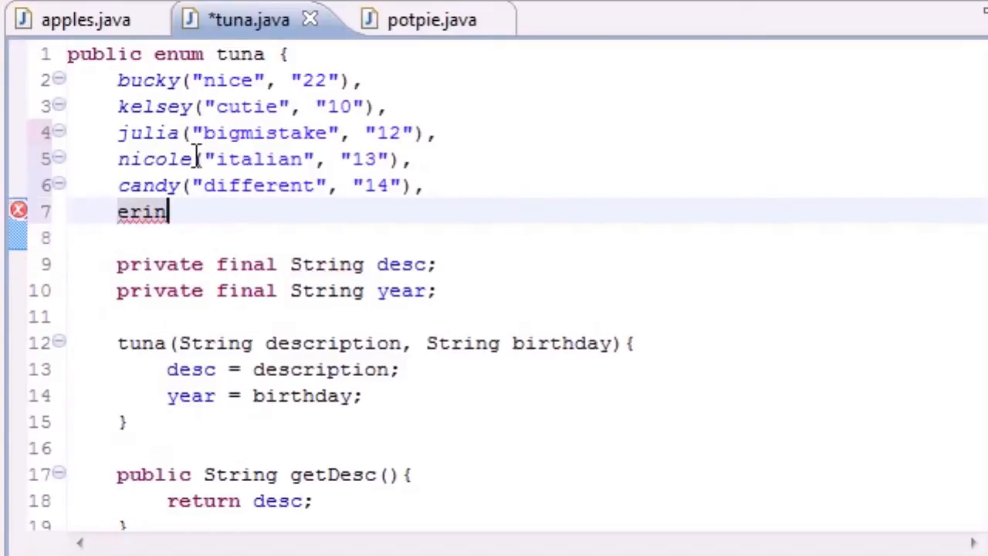
{"action": "type", "text": "();"}
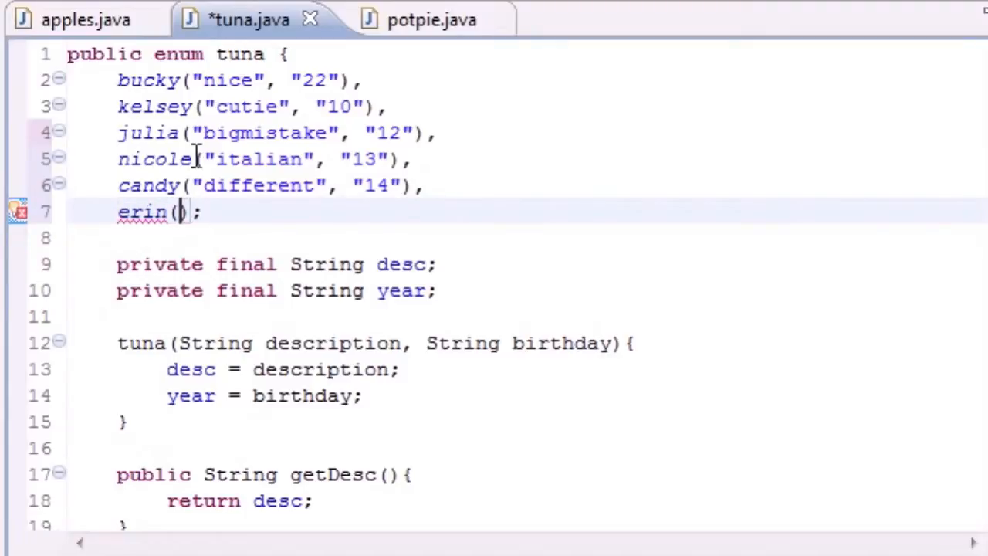
{"action": "type", "text": "\"\""}
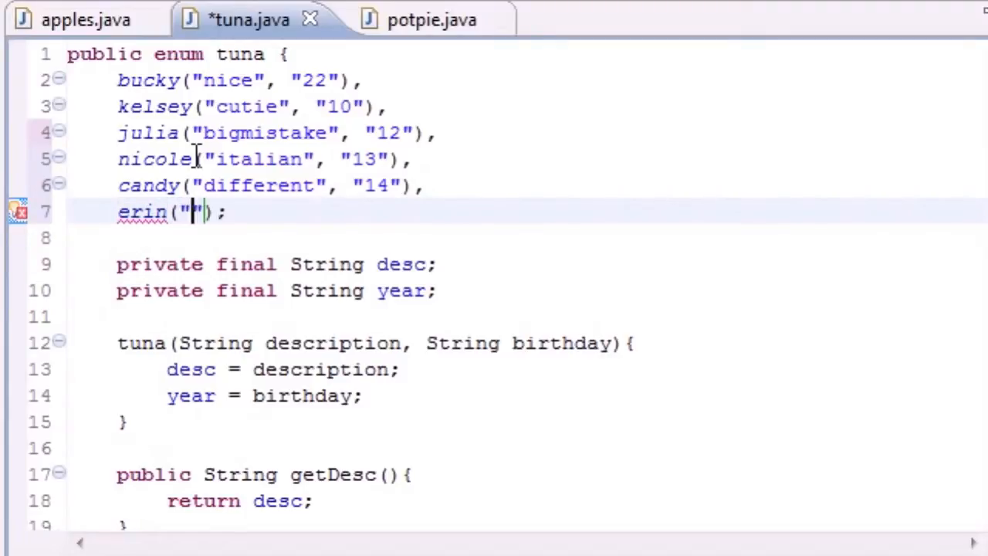
{"action": "type", "text": "wish"}
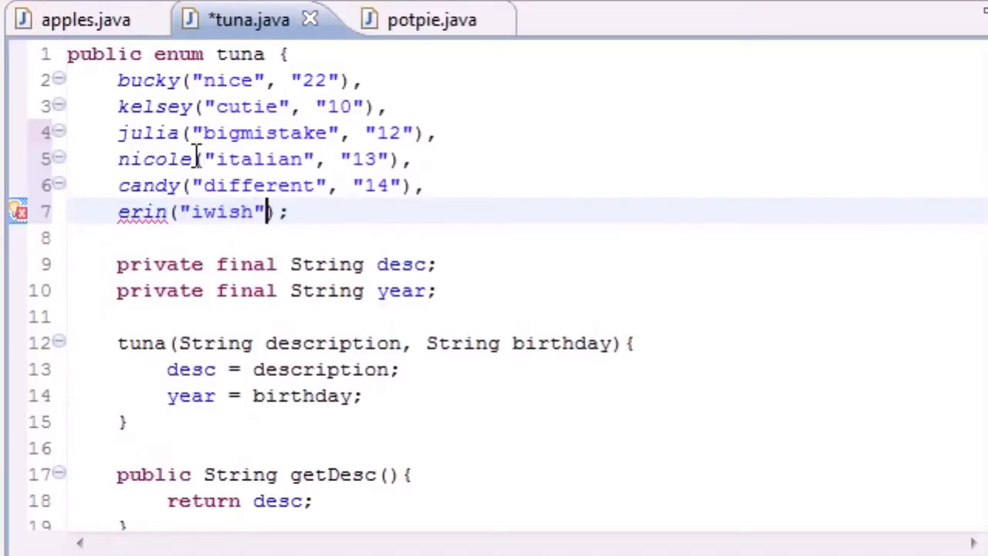
{"action": "type", "text": ", \"\""}
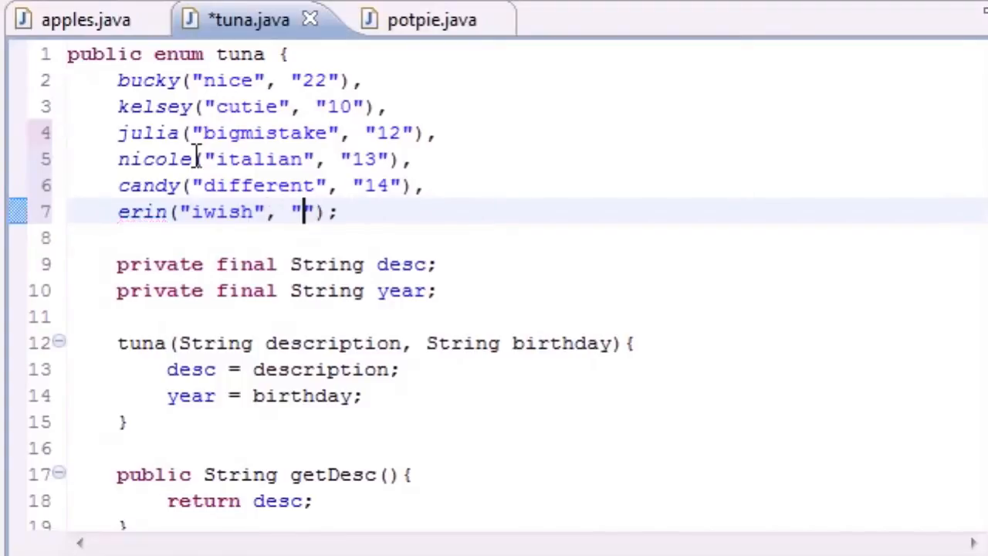
{"action": "type", "text": "16"}
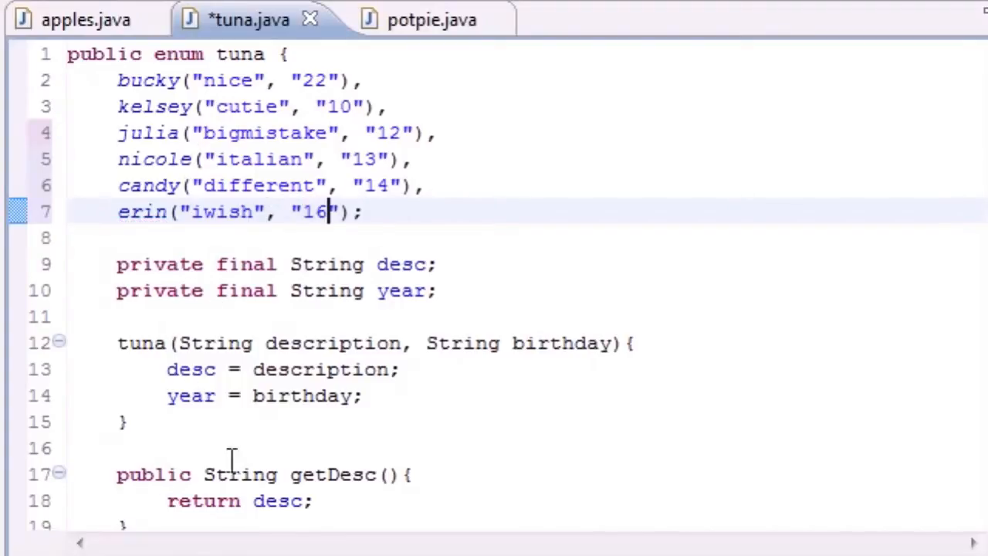
{"action": "mouse_move", "coordinate": [328, 147]}
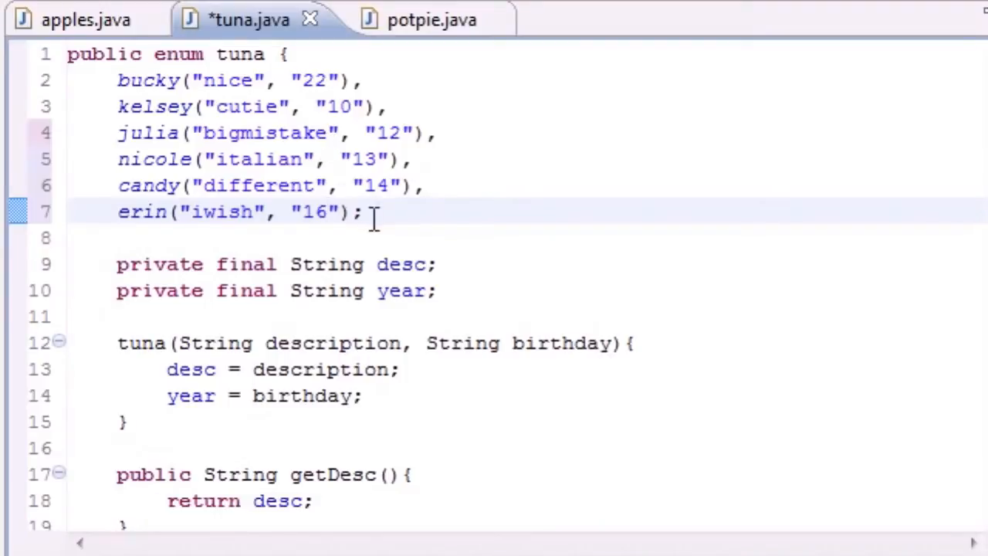
{"action": "left_click_drag", "start_coordinate": [117, 80], "coordinate": [363, 212]}
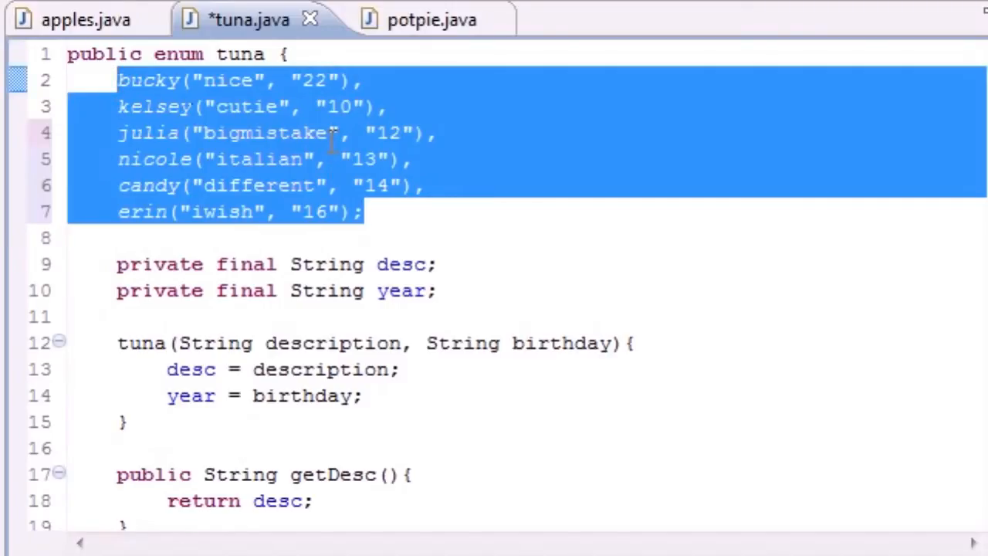
{"action": "mouse_move", "coordinate": [85, 19]}
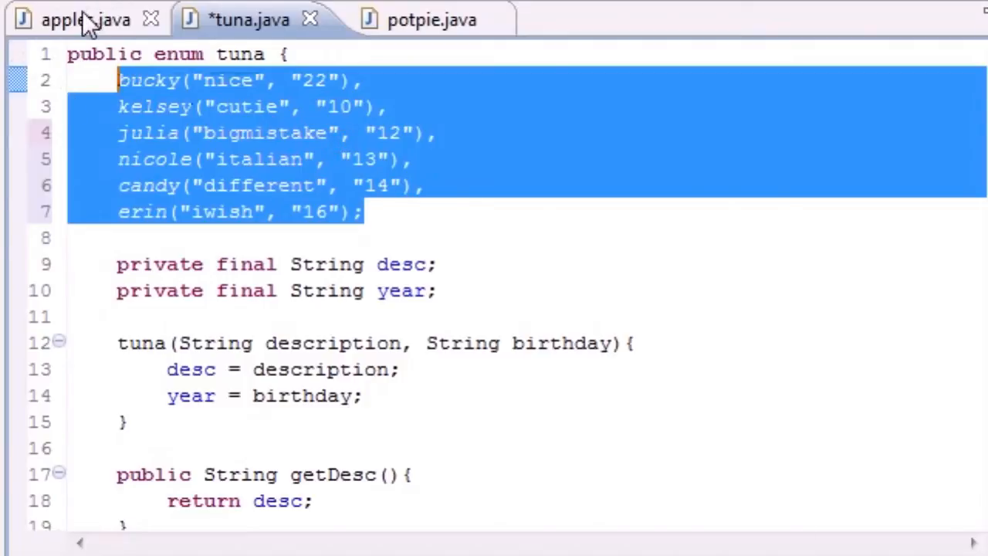
- Switch back to apples.java, whose main loops over tuna.values()
{"action": "left_click", "coordinate": [85, 20]}
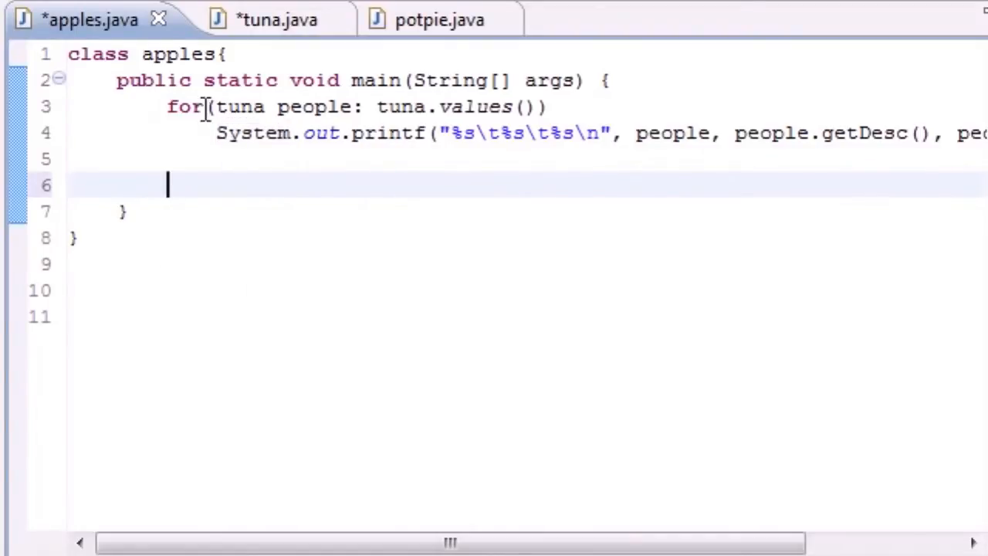
{"action": "mouse_move", "coordinate": [398, 132]}
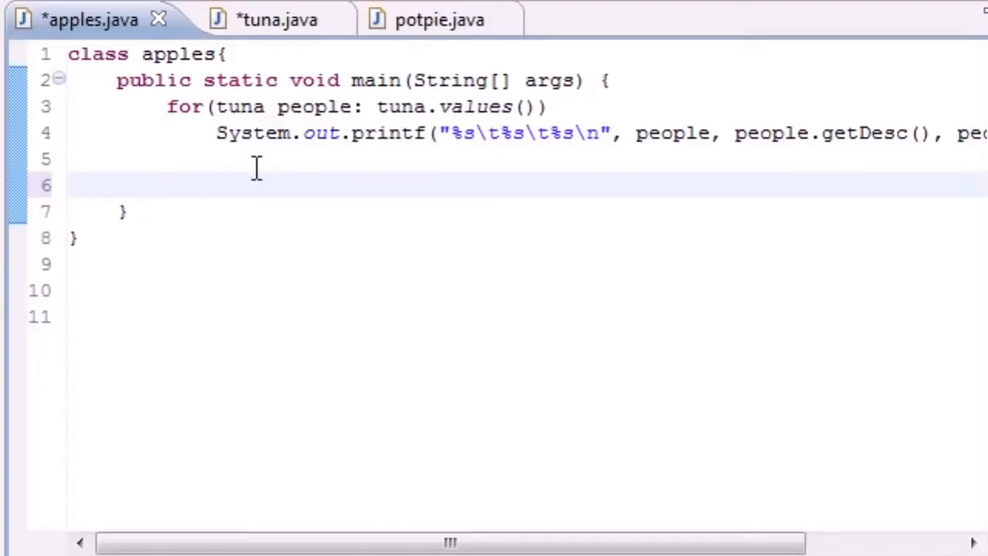
- Add System.out.println("\nAnd now for the range of constants!!!\n") after the loop
{"action": "type", "text": "System."}
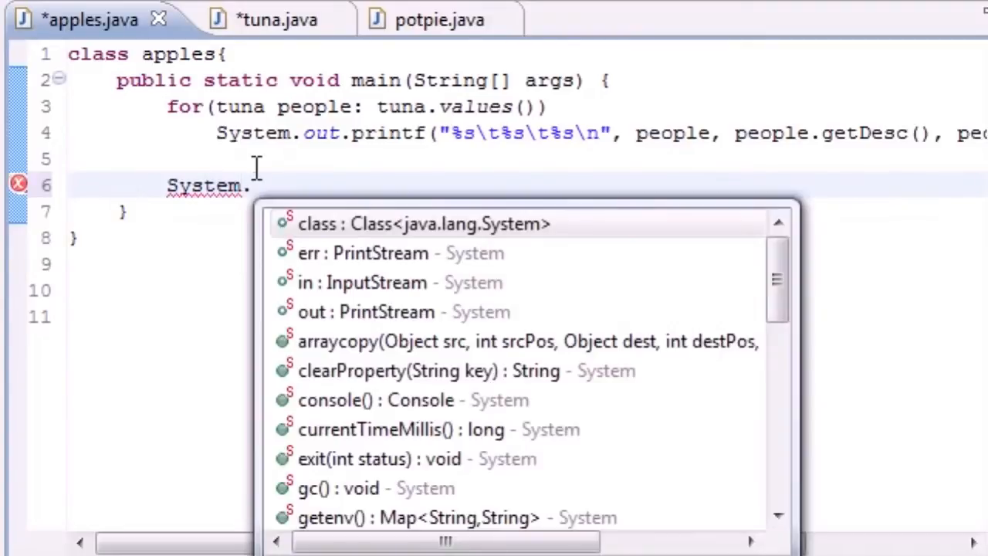
{"action": "type", "text": "out."}
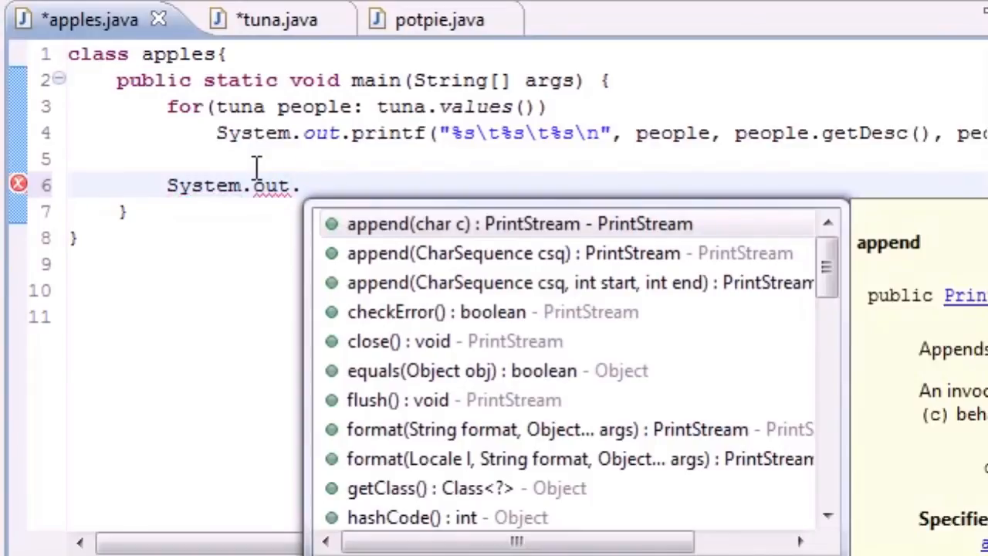
{"action": "type", "text": "println("}
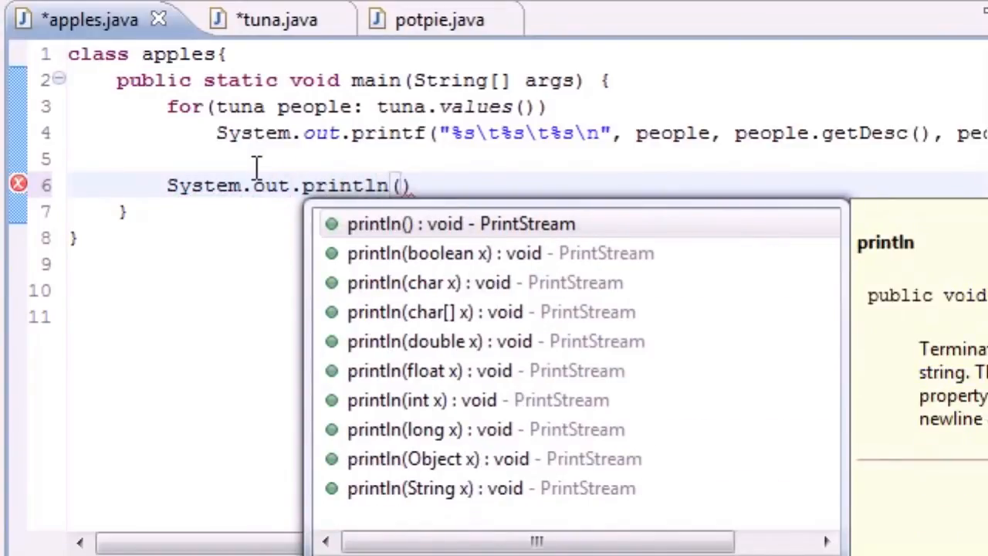
{"action": "key", "text": "Enter"}
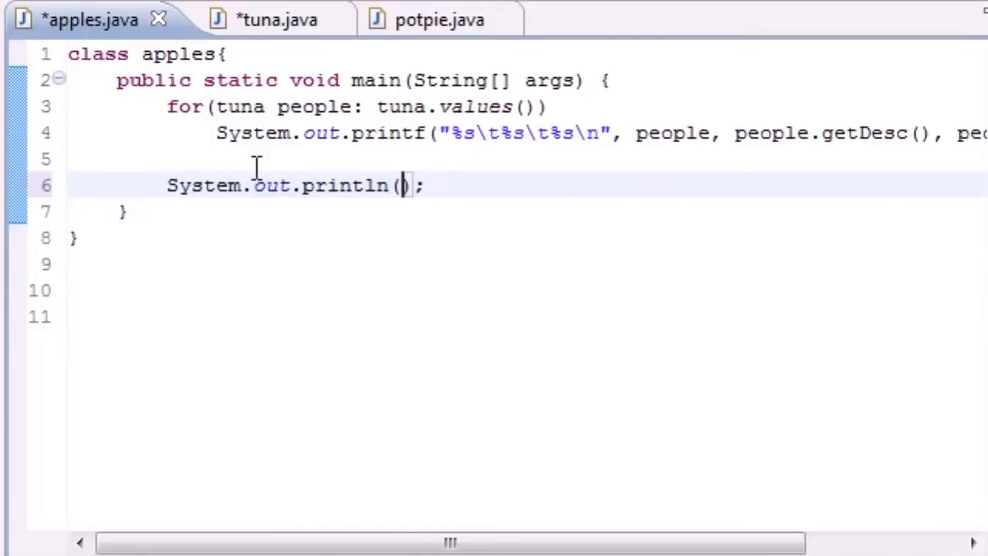
{"action": "type", "text": "\"\""}
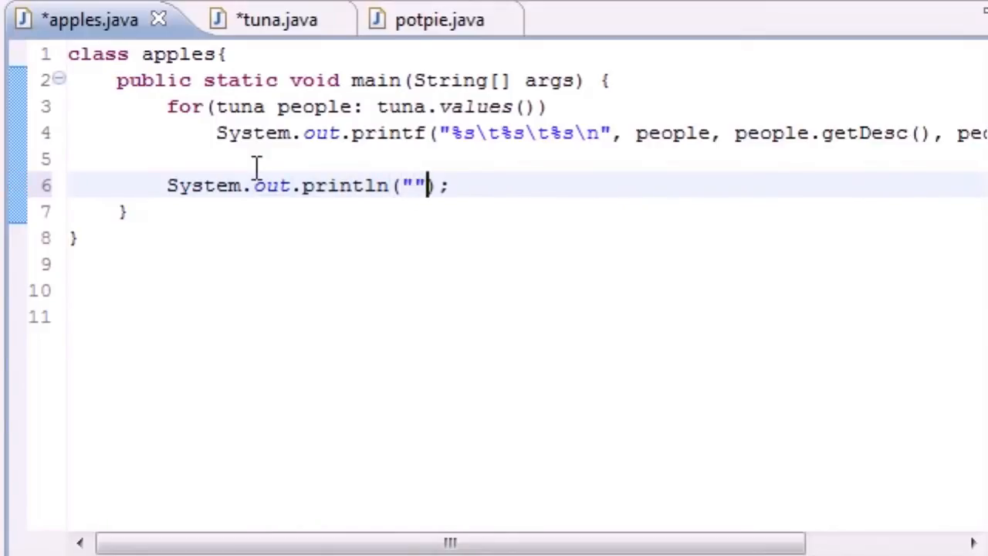
{"action": "type", "text": "\\n\\n"}
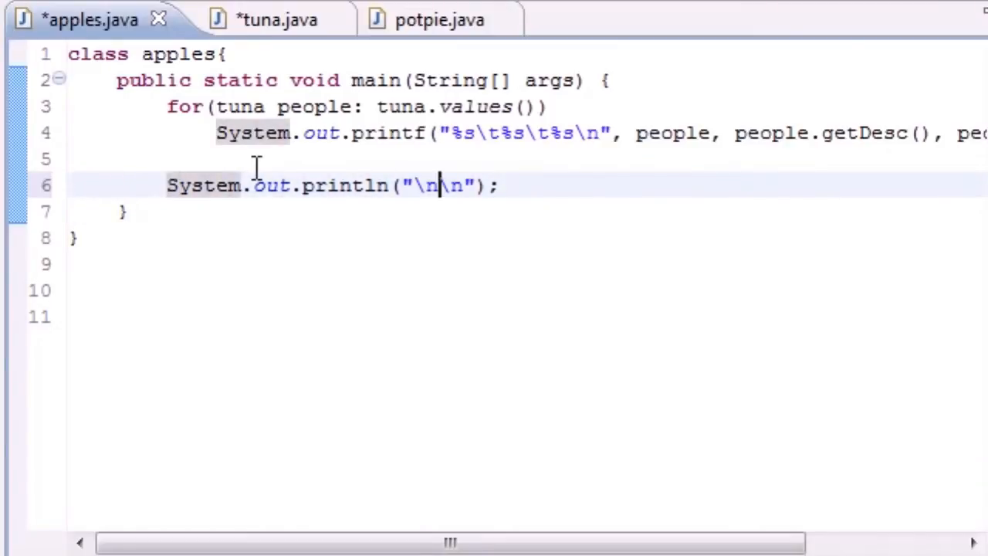
{"action": "type", "text": "A"}
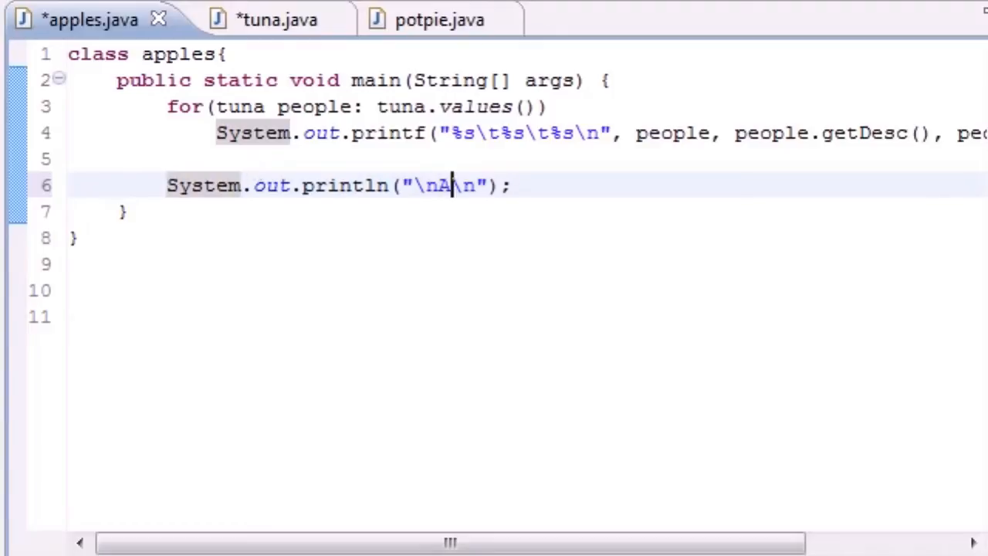
{"action": "type", "text": "nd now for the raNg"}
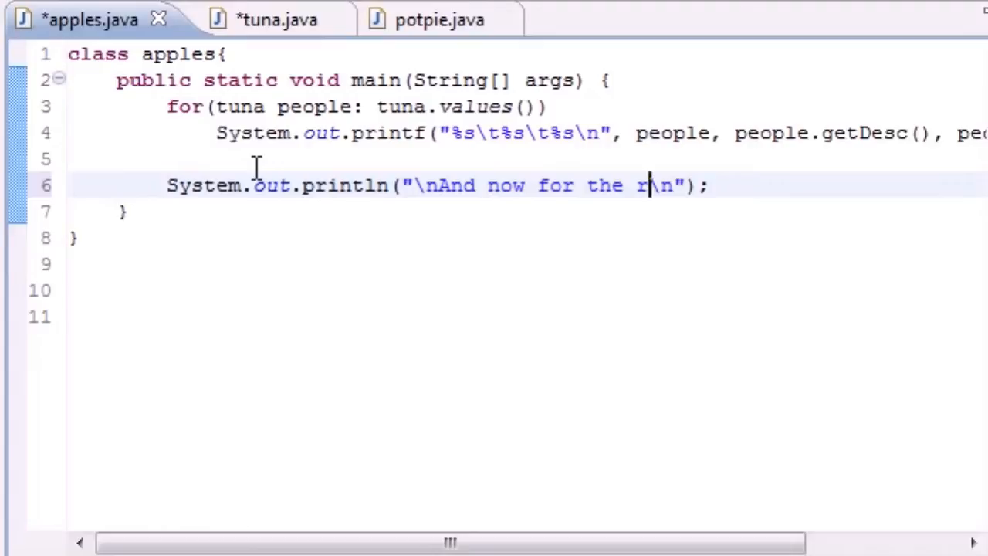
{"action": "type", "text": "ange of consta"}
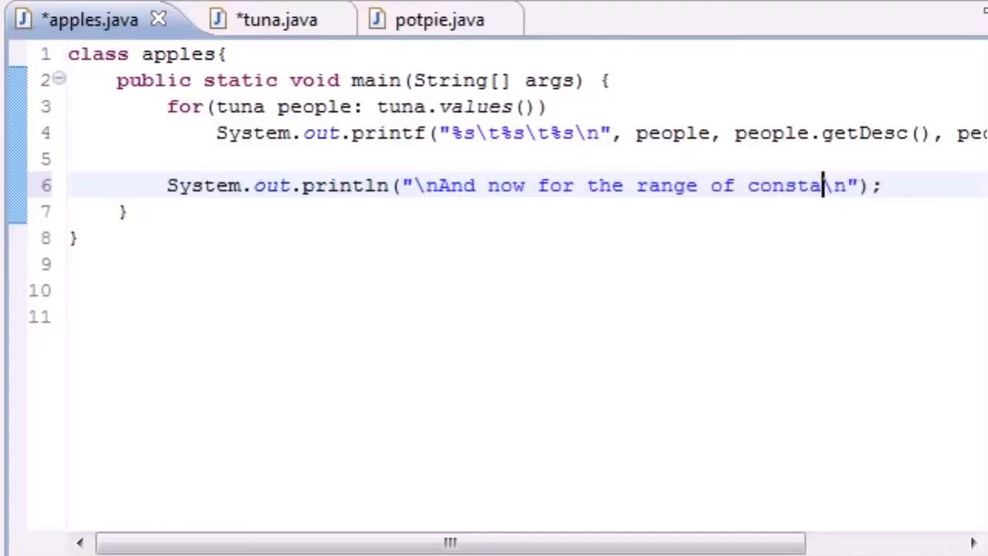
{"action": "type", "text": "nts"}
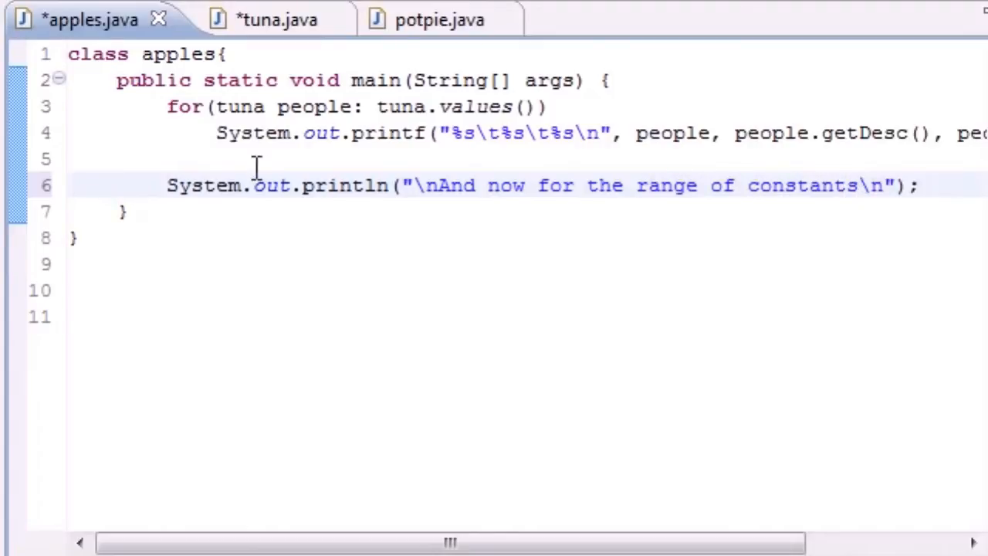
{"action": "type", "text": "!!!"}
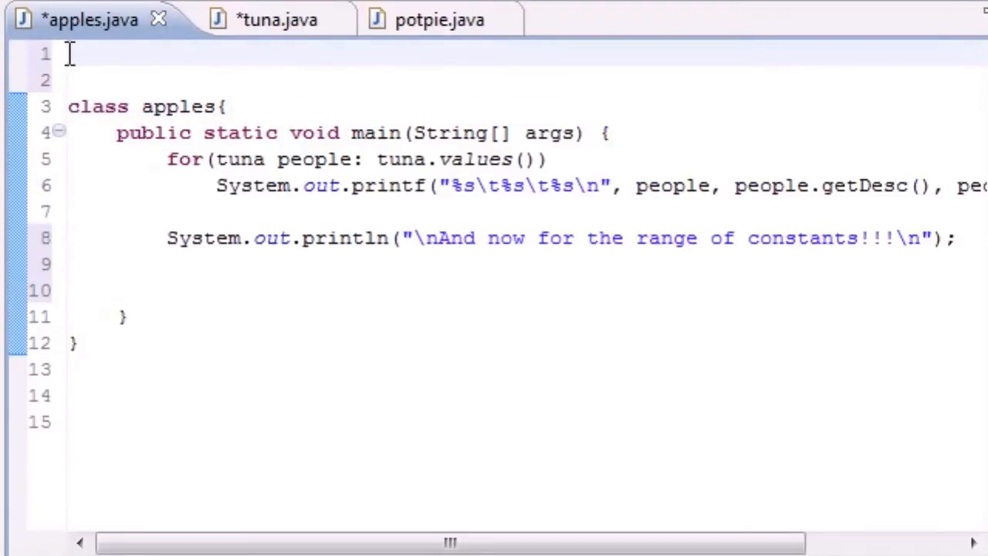
- Add import java.util.EnumSet at the top of apples.java
{"action": "type", "text": "import"}
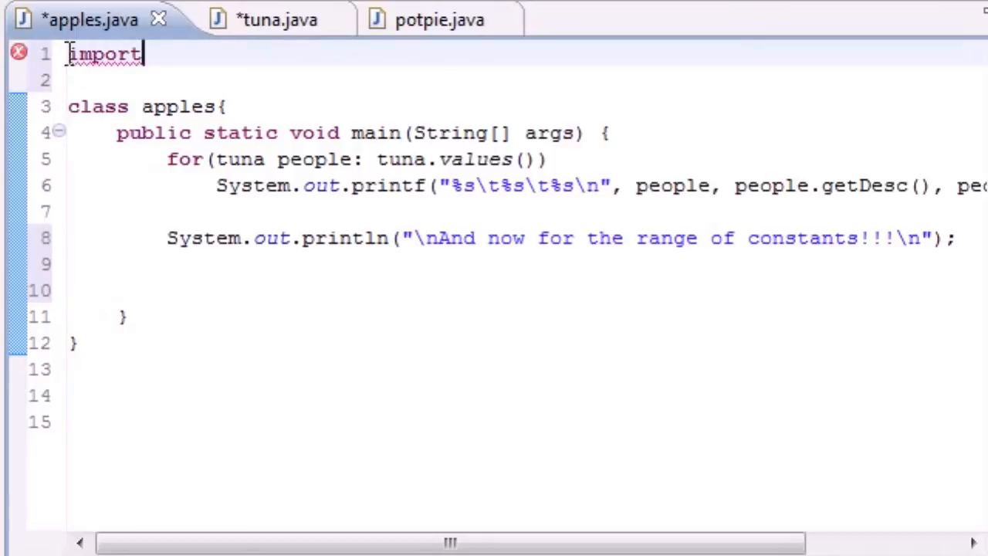
{"action": "type", "text": "j"}
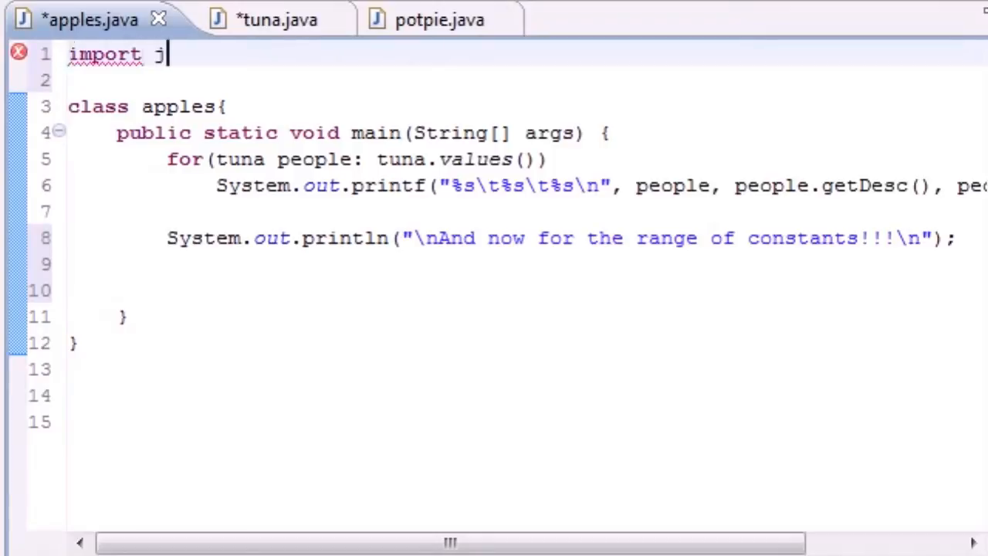
{"action": "type", "text": "ava.util"}
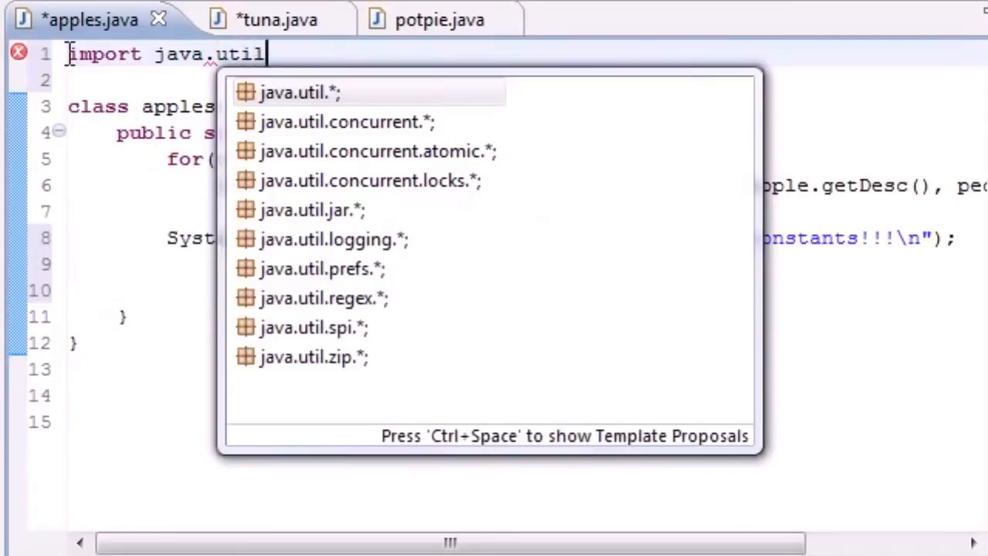
{"action": "type", "text": "E"}
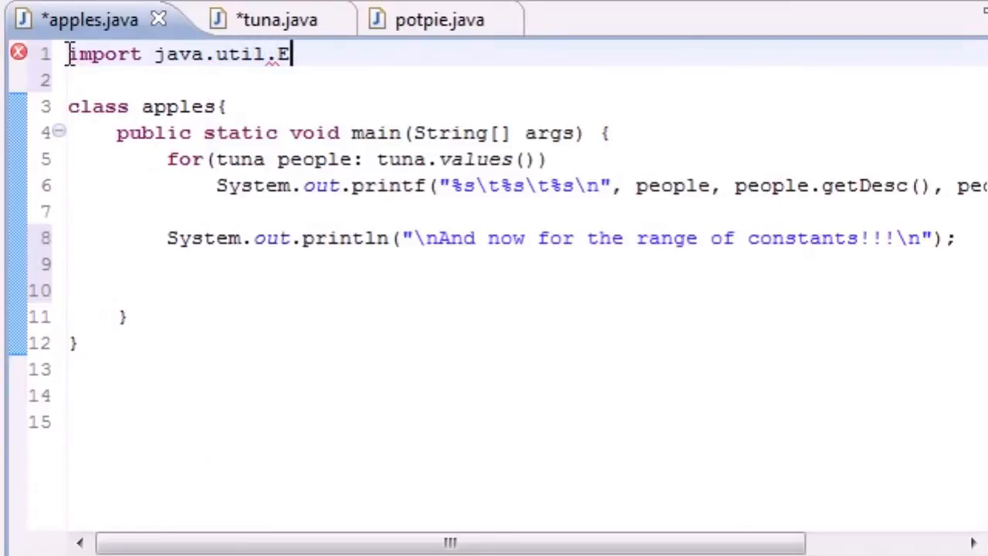
{"action": "type", "text": "numSet;"}
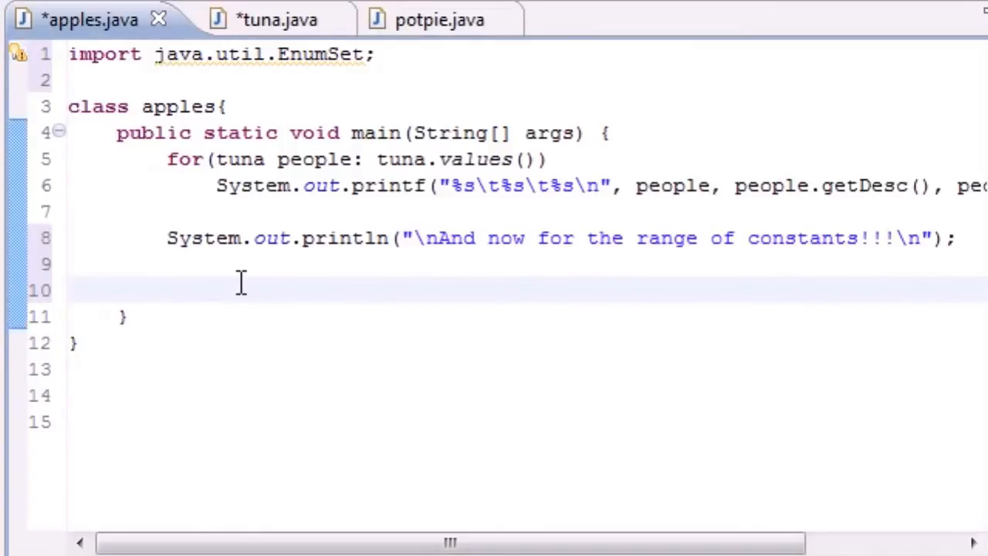
- Start a second loop header for(tuna people: ) below the println line
{"action": "type", "text": "for"}
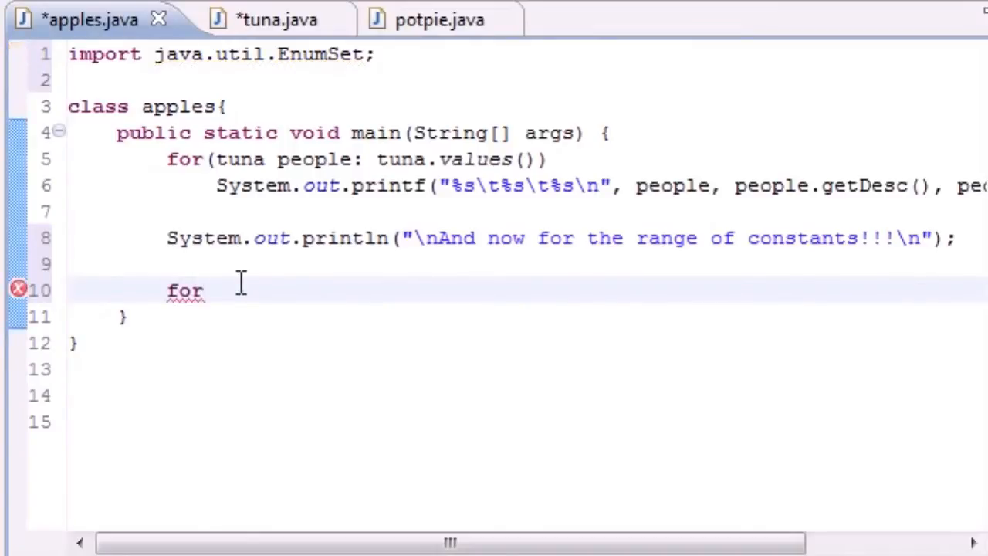
{"action": "type", "text": "()"}
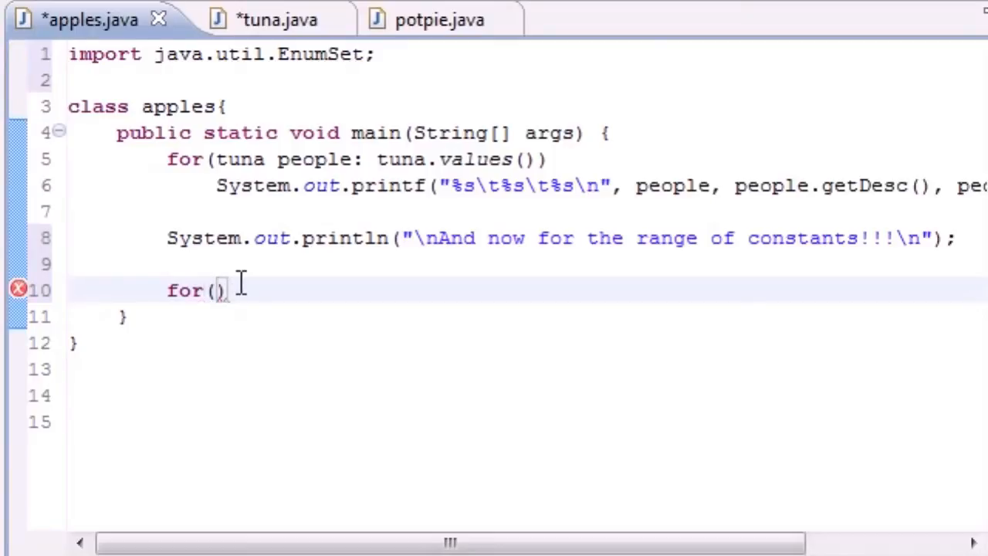
{"action": "type", "text": "tuna people"}
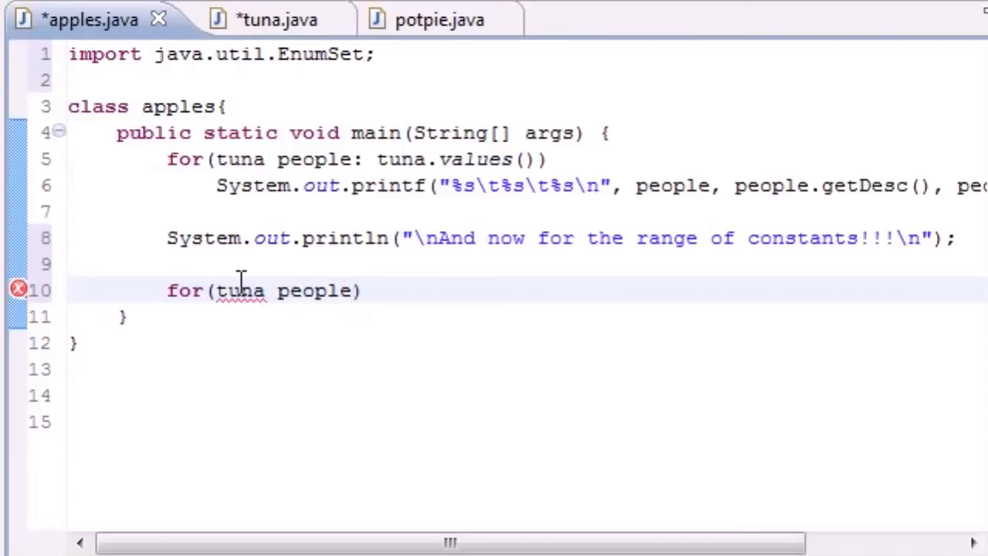
{"action": "type", "text": ":"}
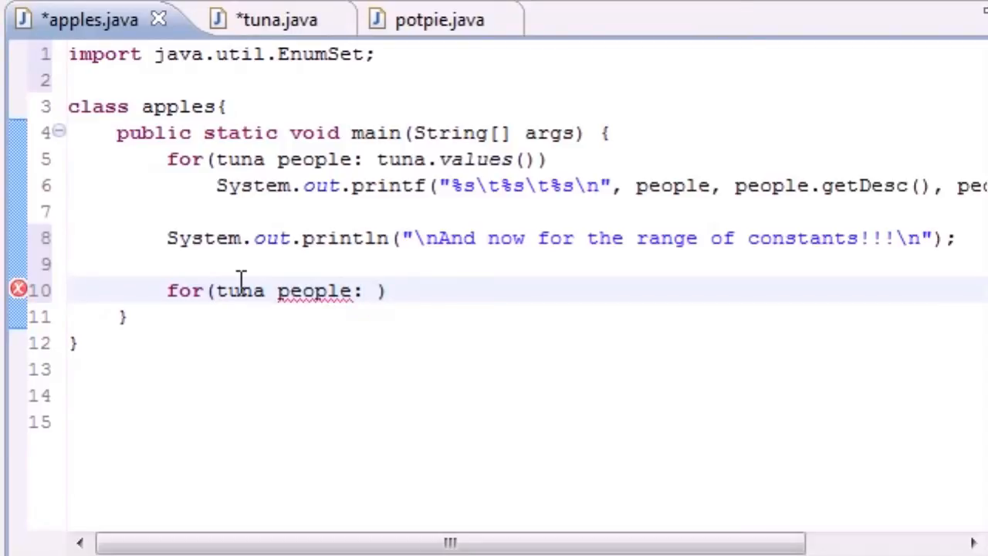
{"action": "left_click", "coordinate": [378, 290]}
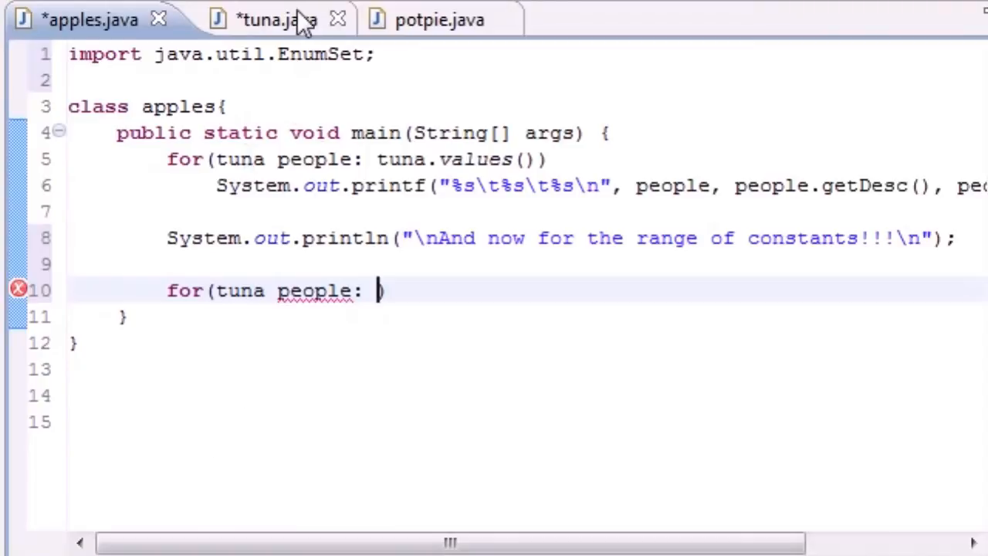
- Check the tuna enum's constant list, then return to apples.java
{"action": "left_click", "coordinate": [263, 20]}
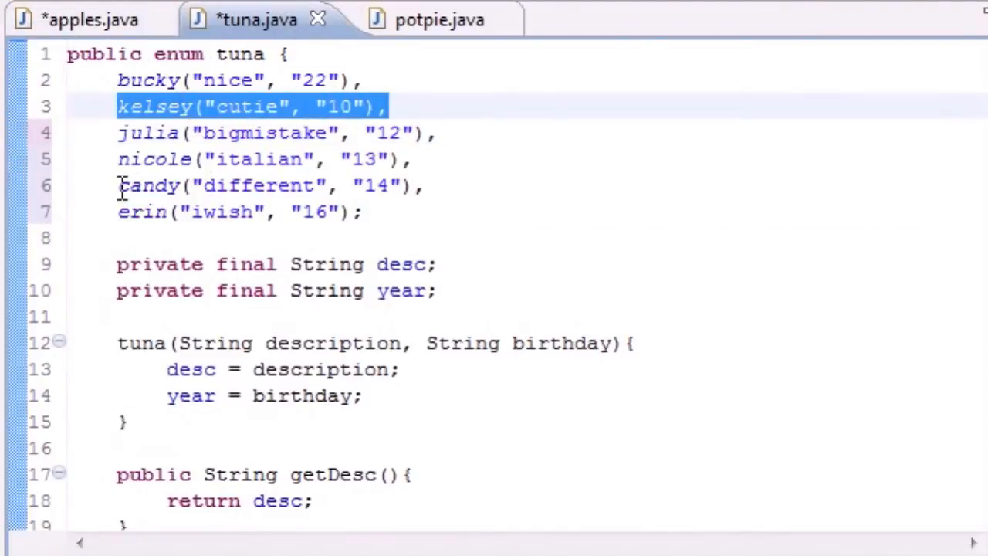
{"action": "left_click", "coordinate": [151, 185]}
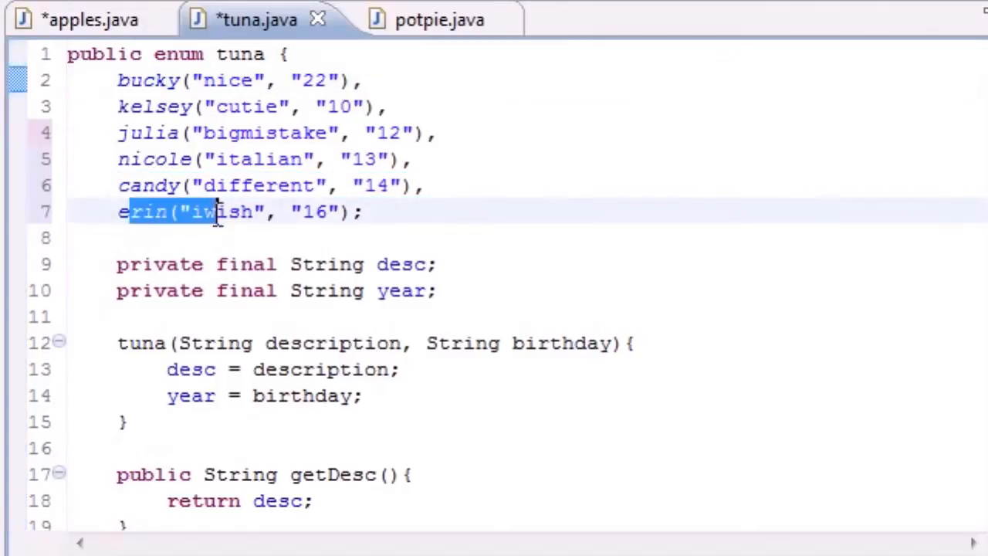
{"action": "left_click", "coordinate": [89, 19]}
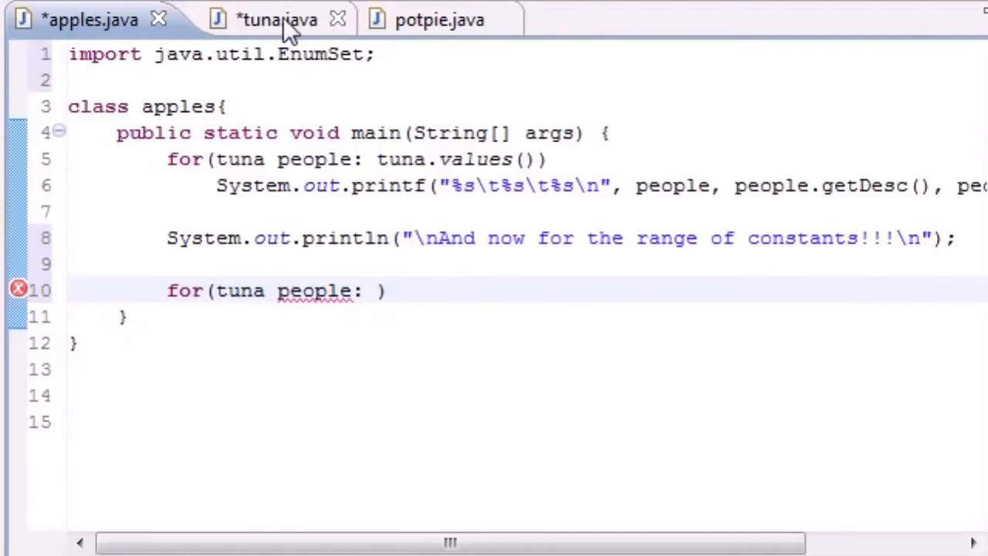
{"action": "left_click", "coordinate": [274, 20]}
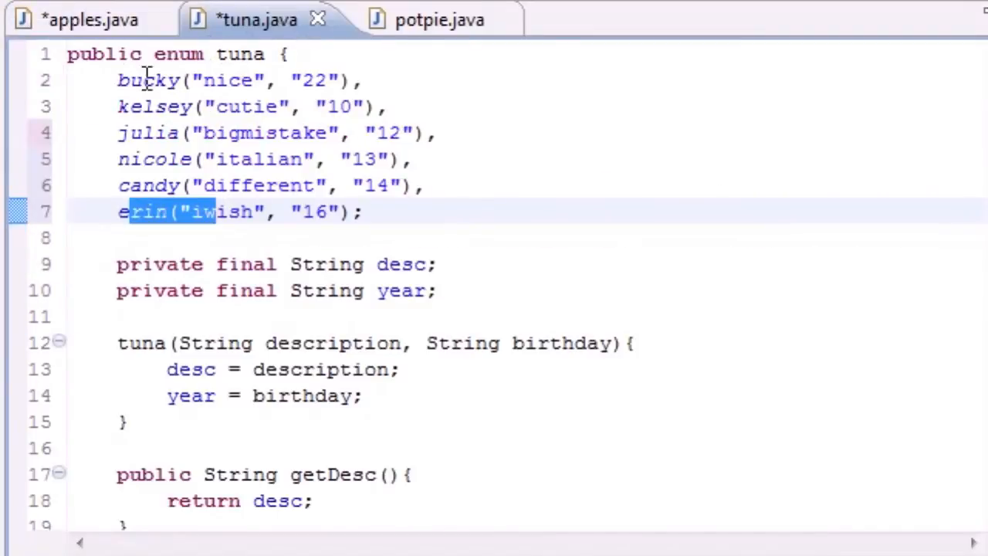
{"action": "left_click", "coordinate": [89, 19]}
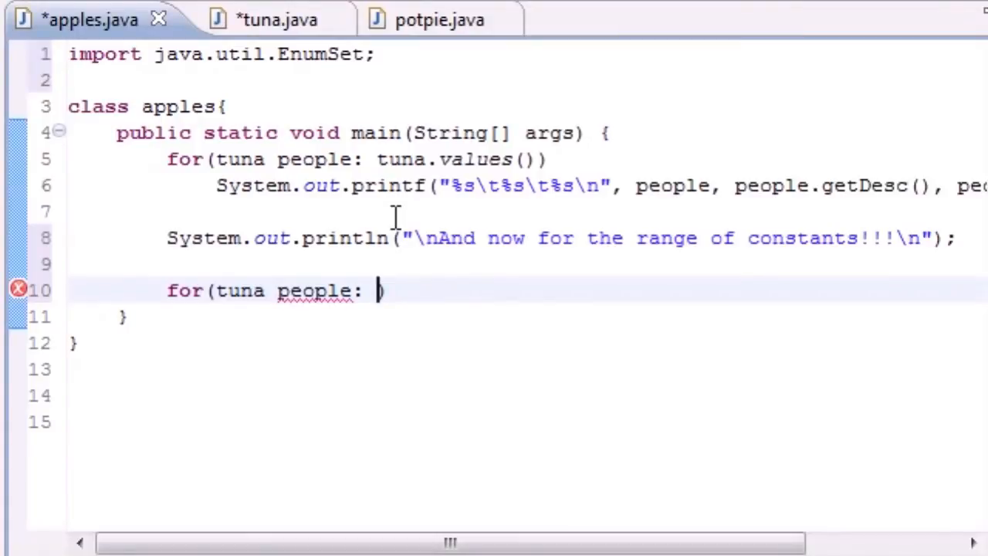
- Fill the loop source as EnumSet.range starting from tuna.kelsey, verifying kelsey in tuna.java
{"action": "type", "text": "Enu"}
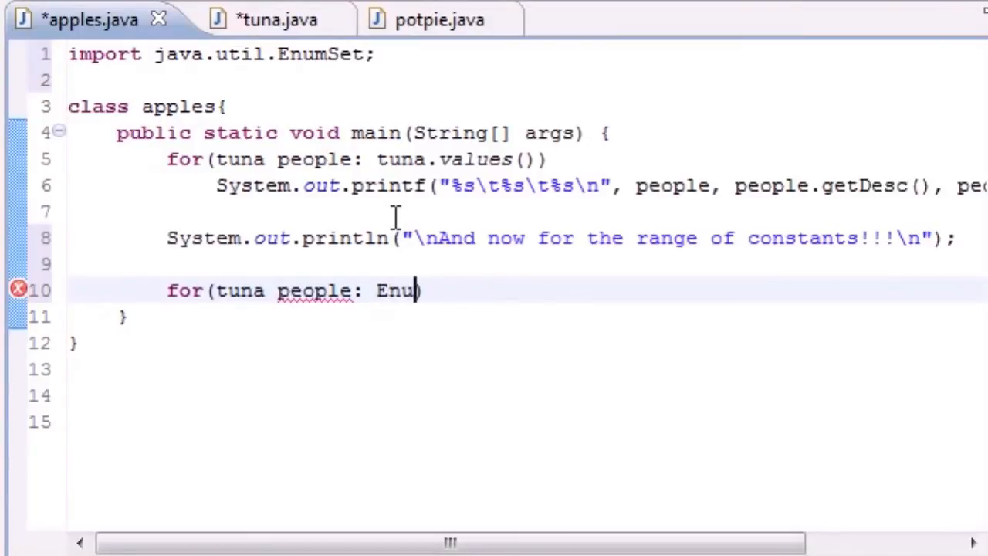
{"action": "type", "text": "mSet)"}
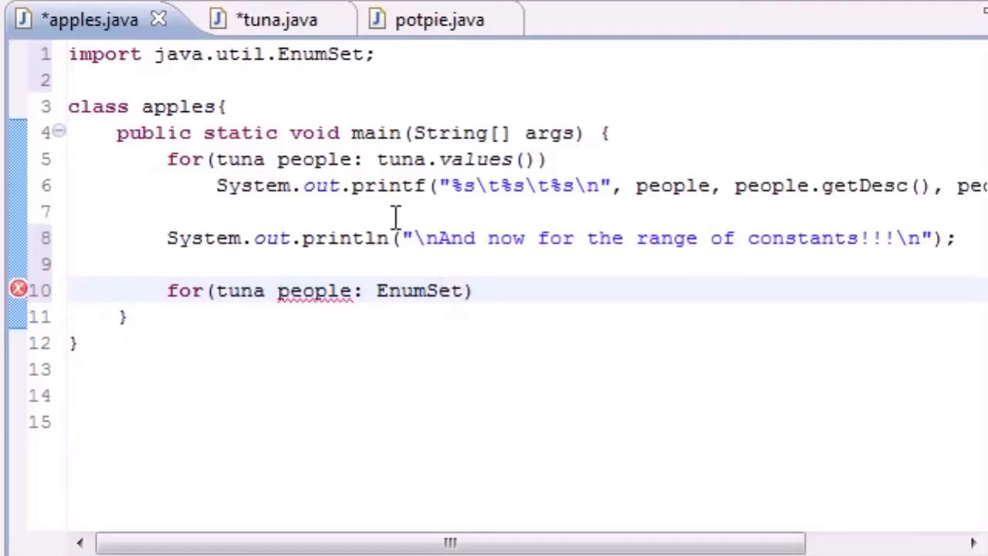
{"action": "type", "text": ".range(from, to"}
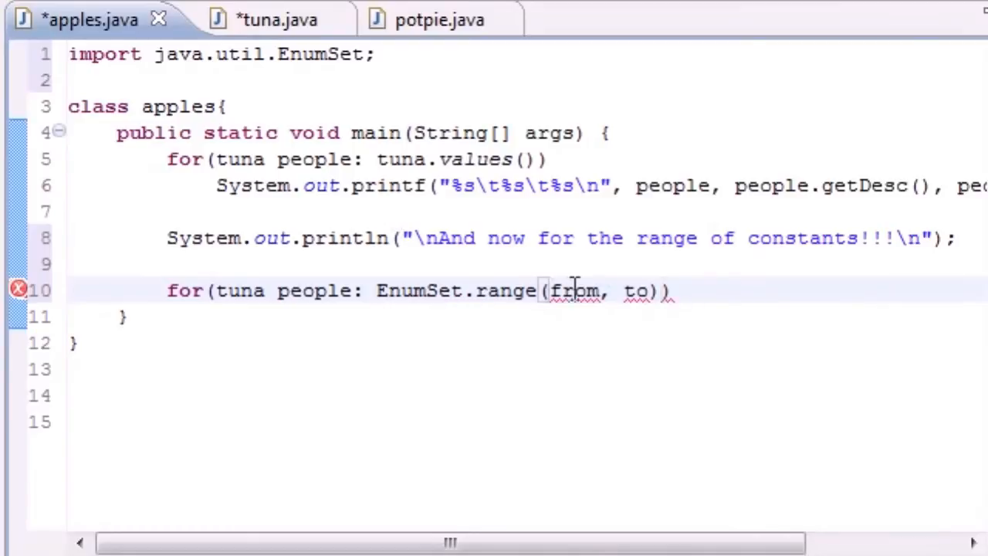
{"action": "double_click", "coordinate": [574, 290]}
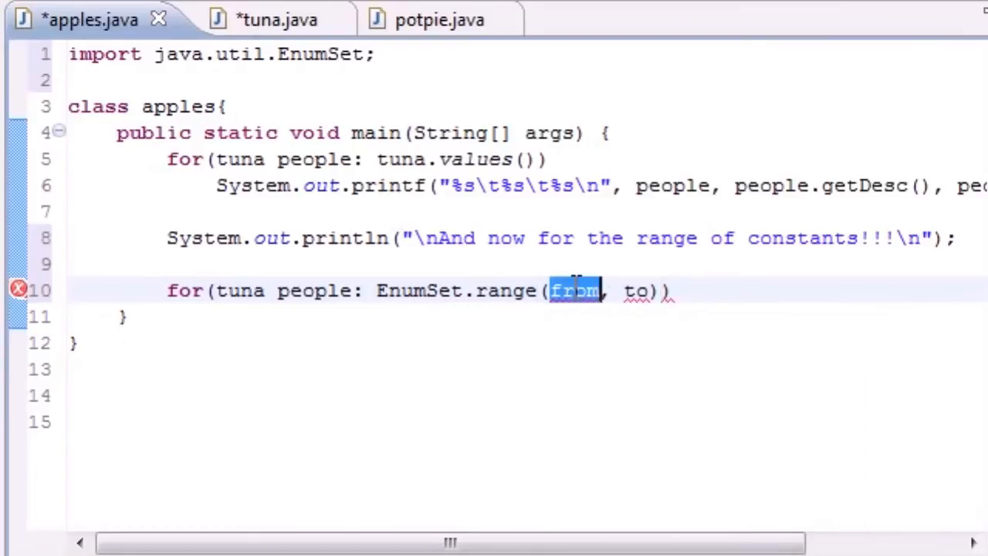
{"action": "type", "text": "t"}
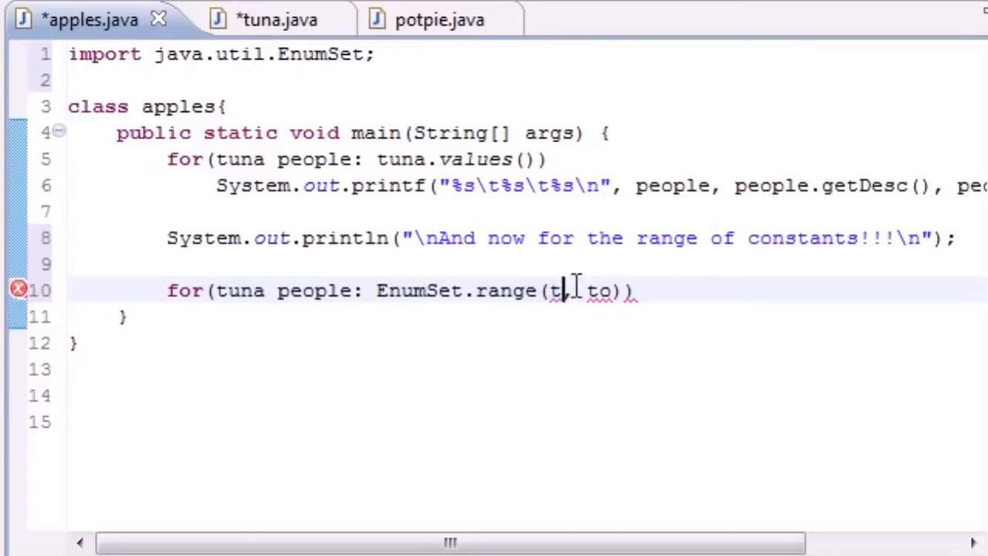
{"action": "type", "text": "una.kels"}
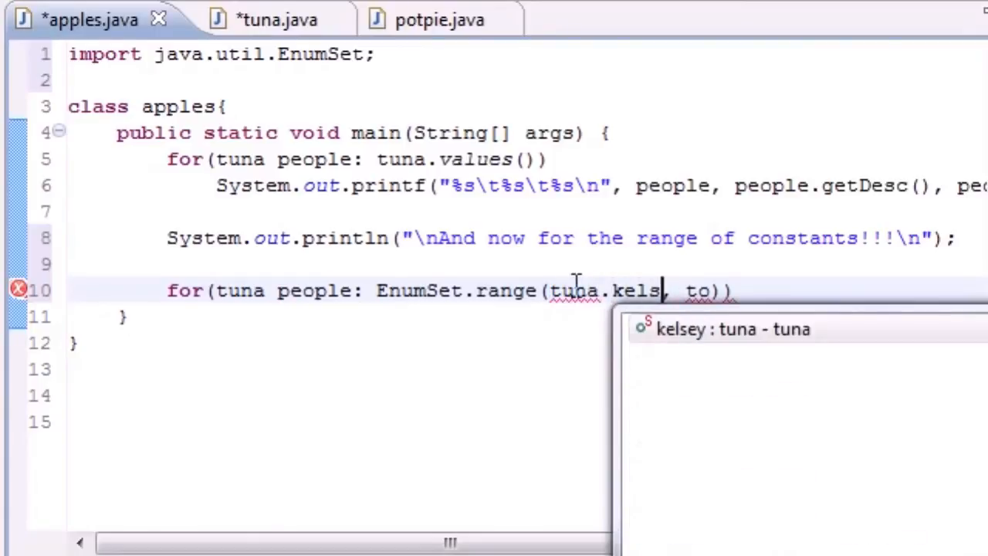
{"action": "left_click", "coordinate": [257, 20]}
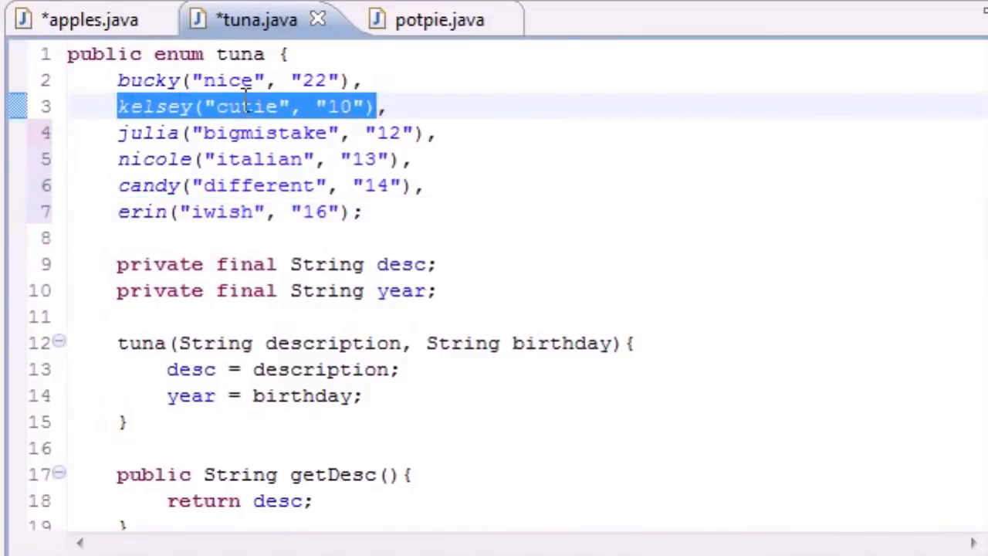
{"action": "left_click", "coordinate": [89, 19]}
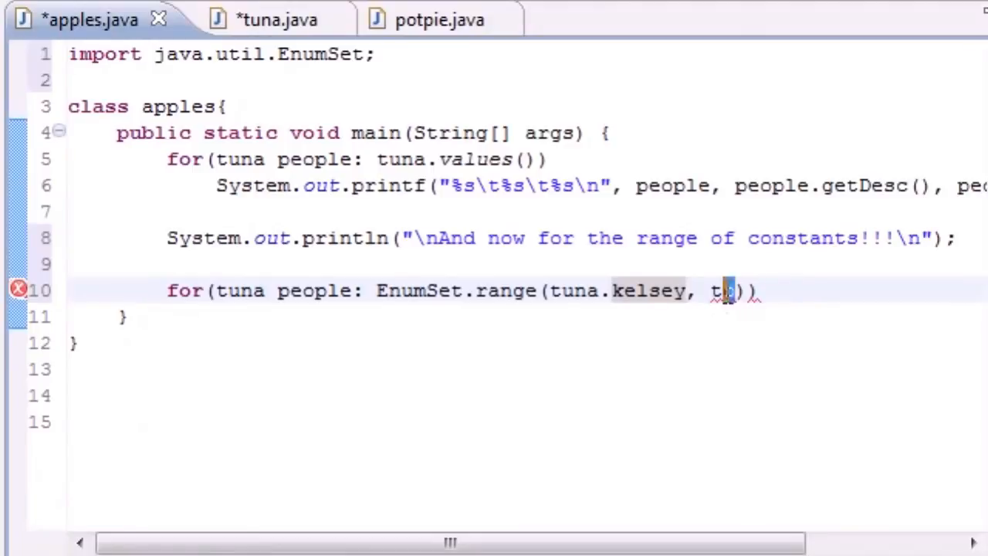
- Complete the range with tuna.candy, giving EnumSet.range(tuna.kelsey, tuna.candy)
{"action": "type", "text": "una"}
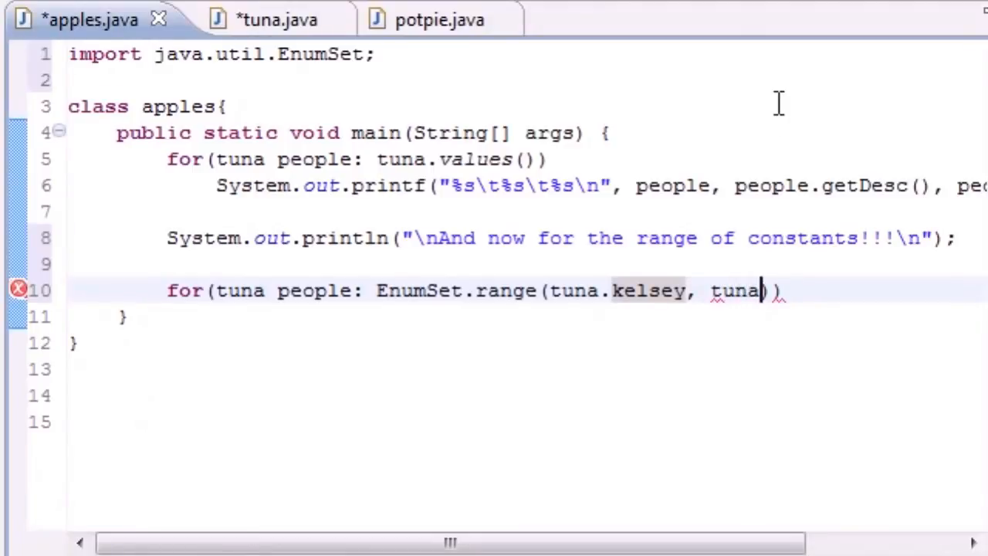
{"action": "type", "text": "candy"}
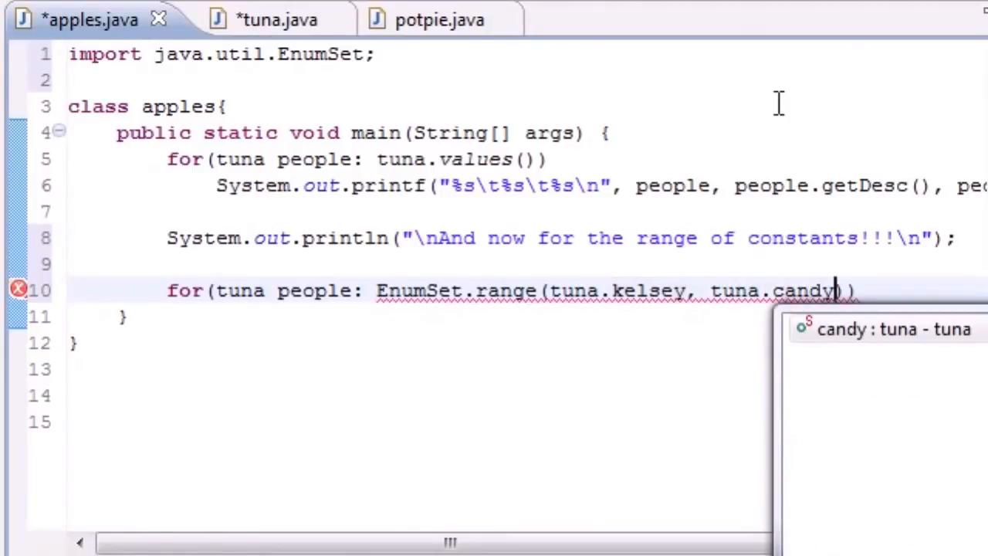
{"action": "left_click", "coordinate": [254, 19]}
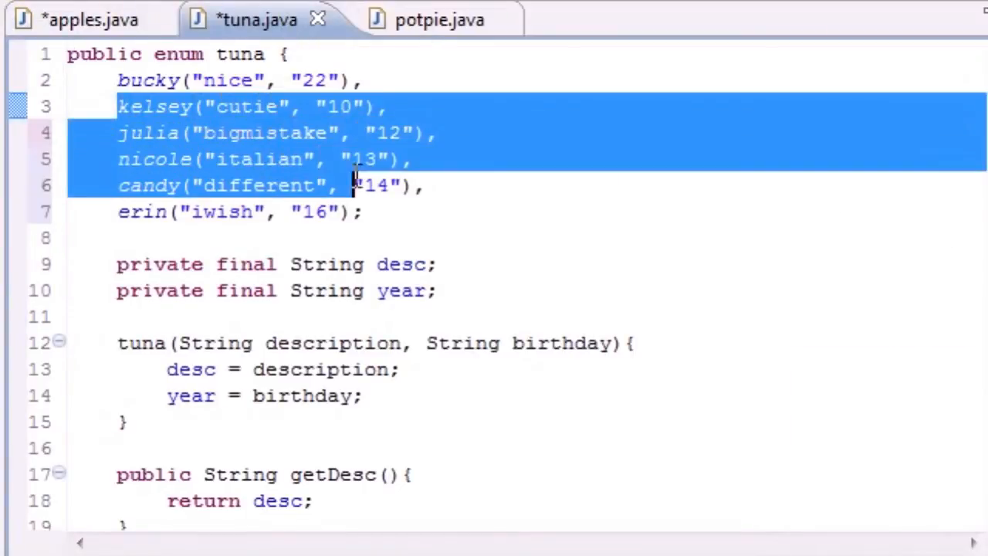
{"action": "left_click", "coordinate": [89, 19]}
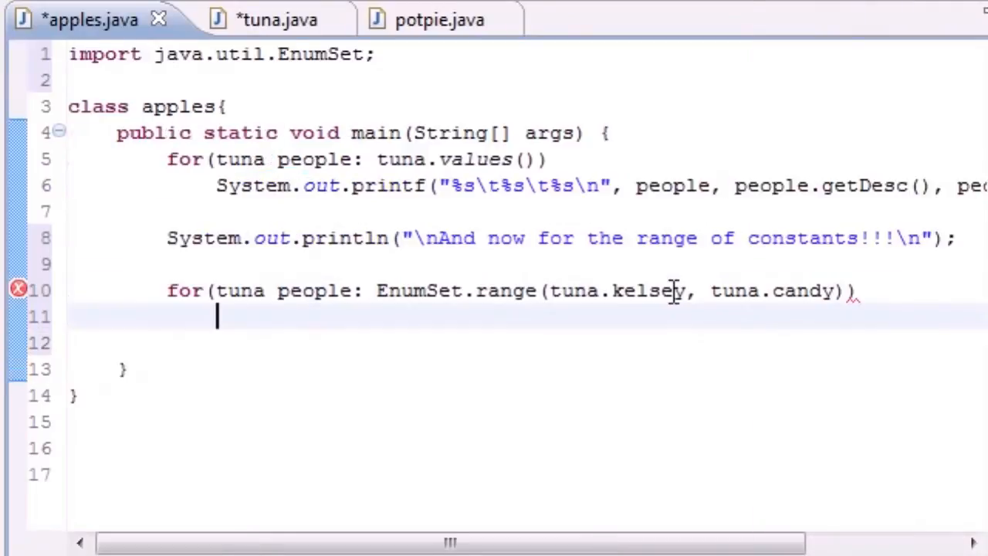
- Print people, people.getDesc() and people.getYear() with printf "%s\t%s\t%s\n" in the range loop
{"action": "type", "text": "System.out.printf(\"%s\\t%s\\t%s\\n\", people, people.getDesc(), people.getYear());"}
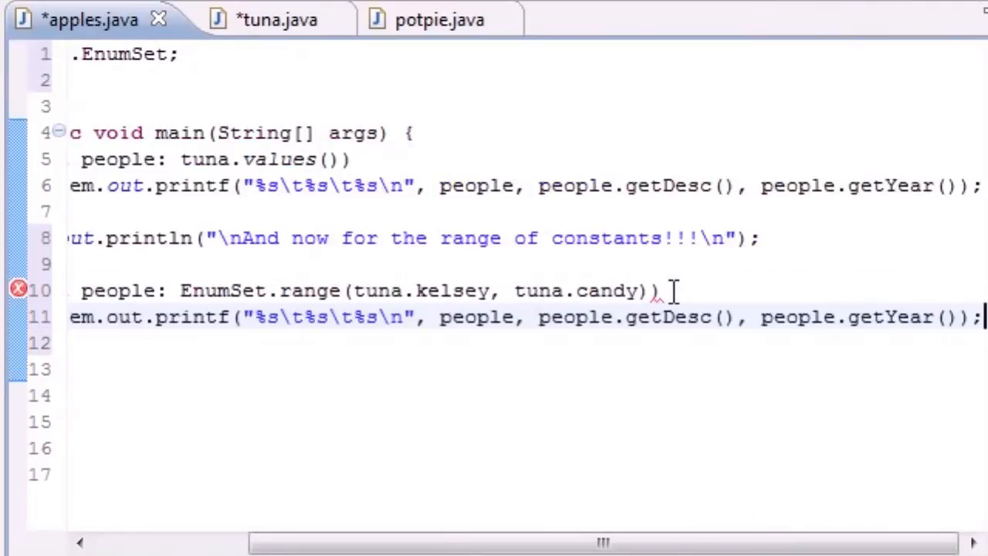
{"action": "scroll", "scroll_direction": "left", "scroll_amount": 3}
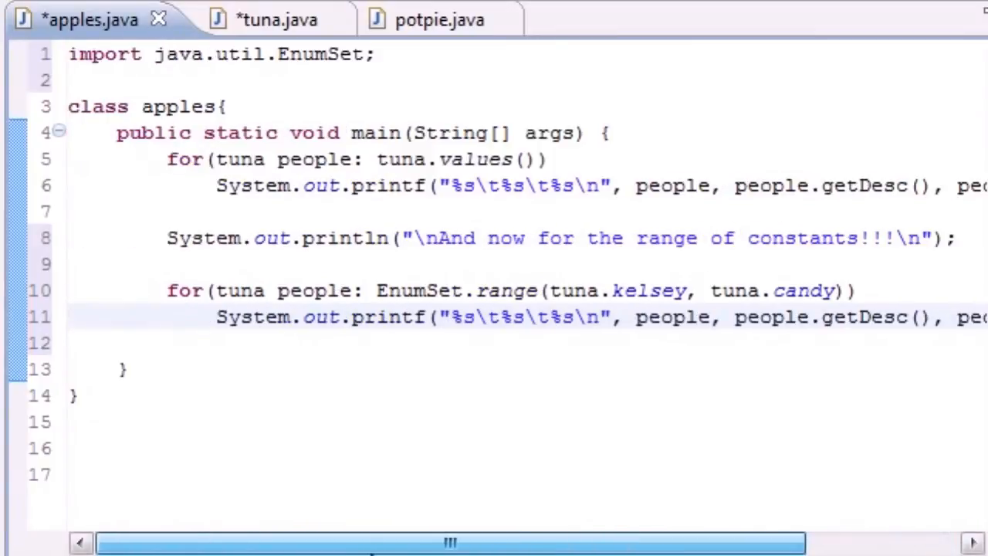
{"action": "double_click", "coordinate": [455, 159]}
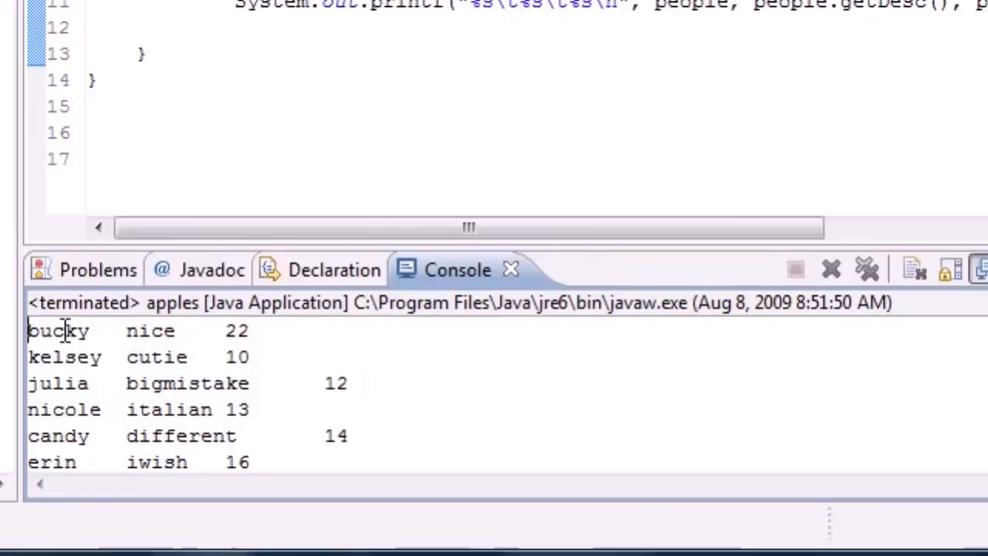
{"action": "mouse_move", "coordinate": [124, 461]}
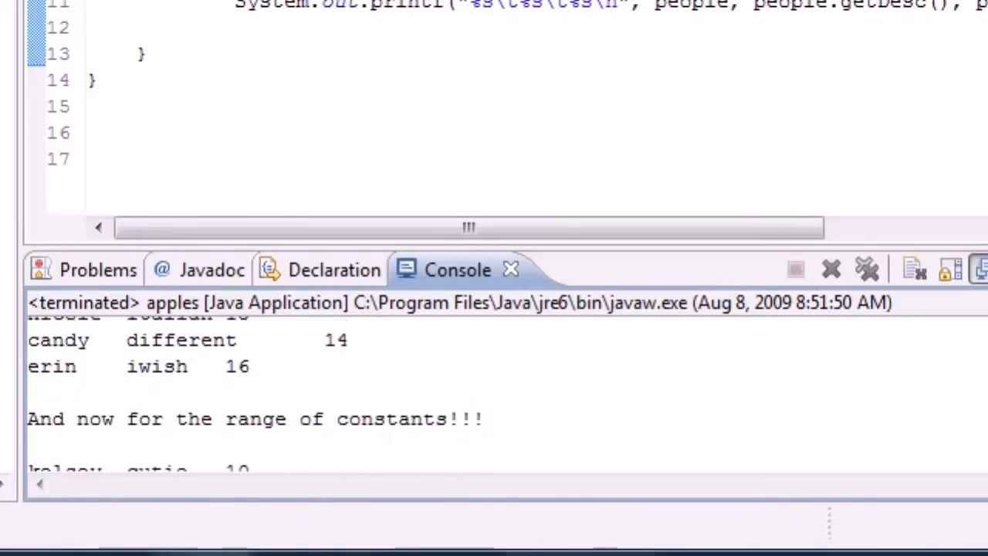
- Scroll the console to see the full list followed by the range-of-constants output
{"action": "scroll", "scroll_direction": "down", "scroll_amount": 3}
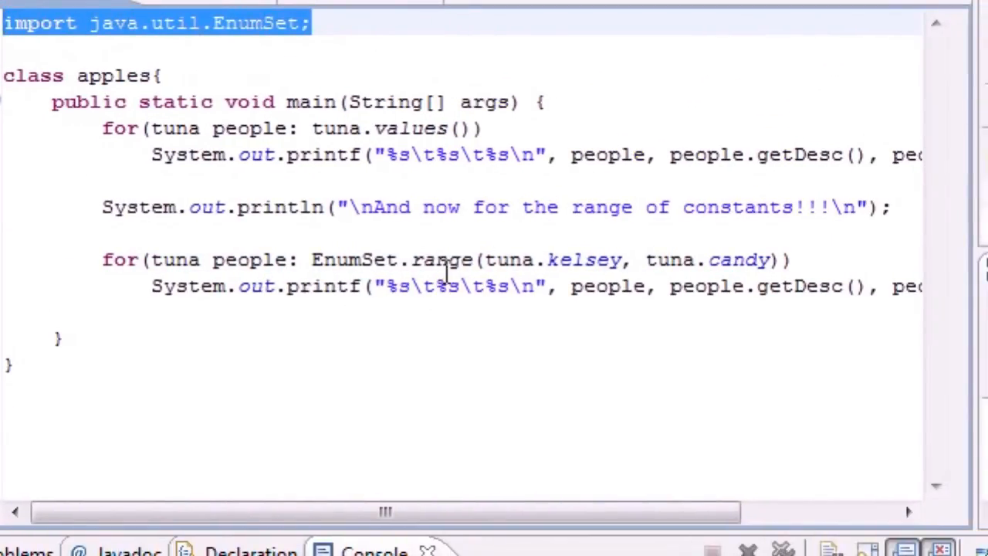
- Review the tuna enum briefly, then return to apples.java and inspect the EnumSet.range(kelsey, candy) loop
{"action": "double_click", "coordinate": [437, 259]}
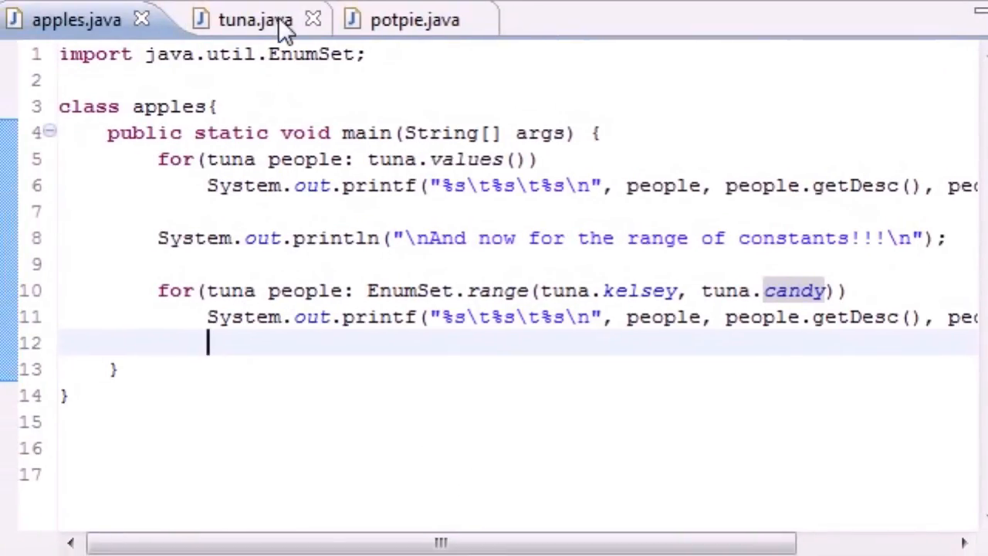
{"action": "left_click", "coordinate": [255, 19]}
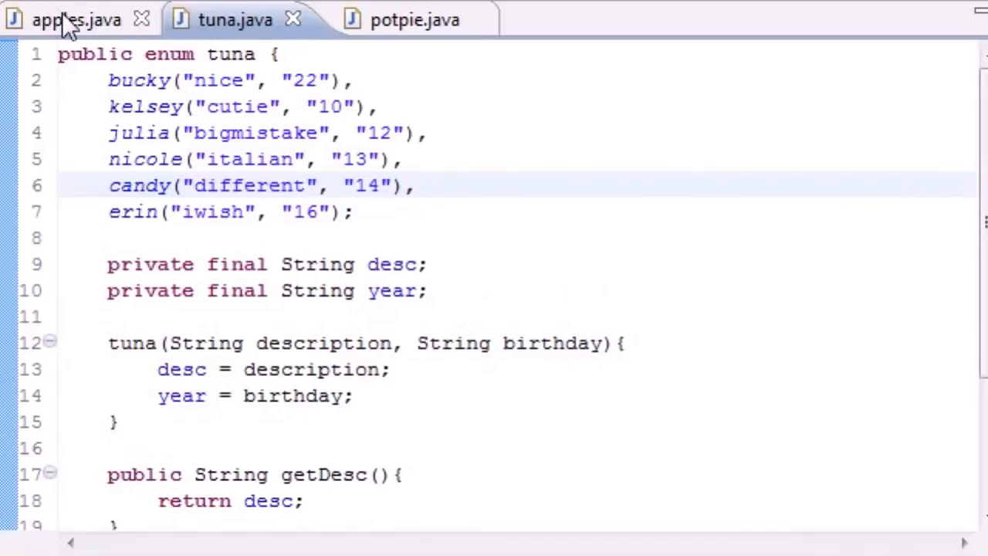
{"action": "left_click", "coordinate": [77, 19]}
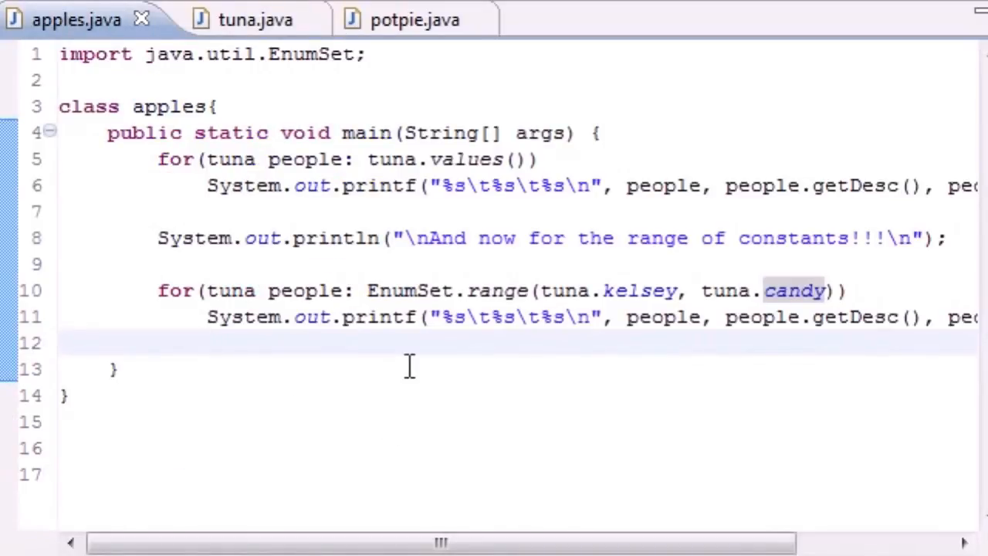
{"action": "double_click", "coordinate": [496, 290]}
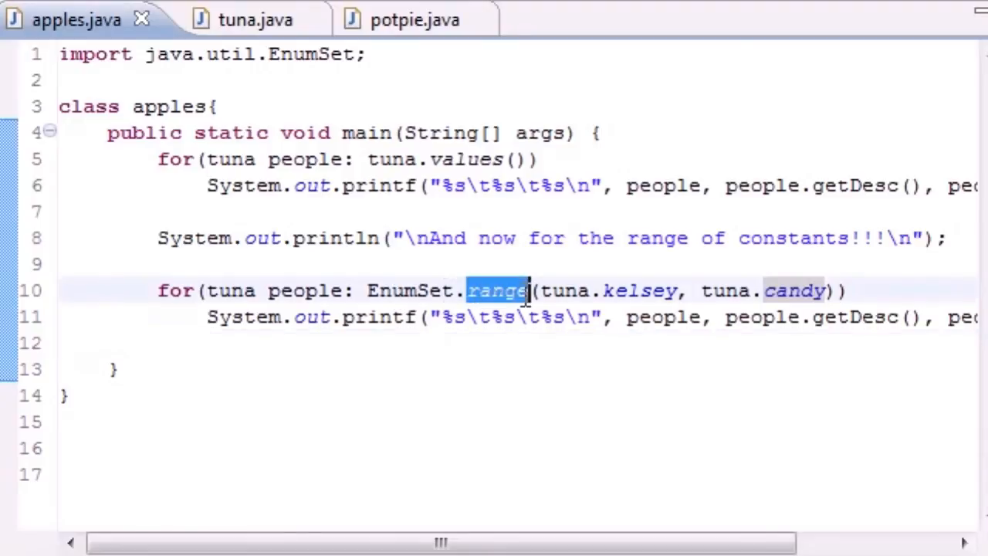
{"action": "mouse_move", "coordinate": [304, 159]}
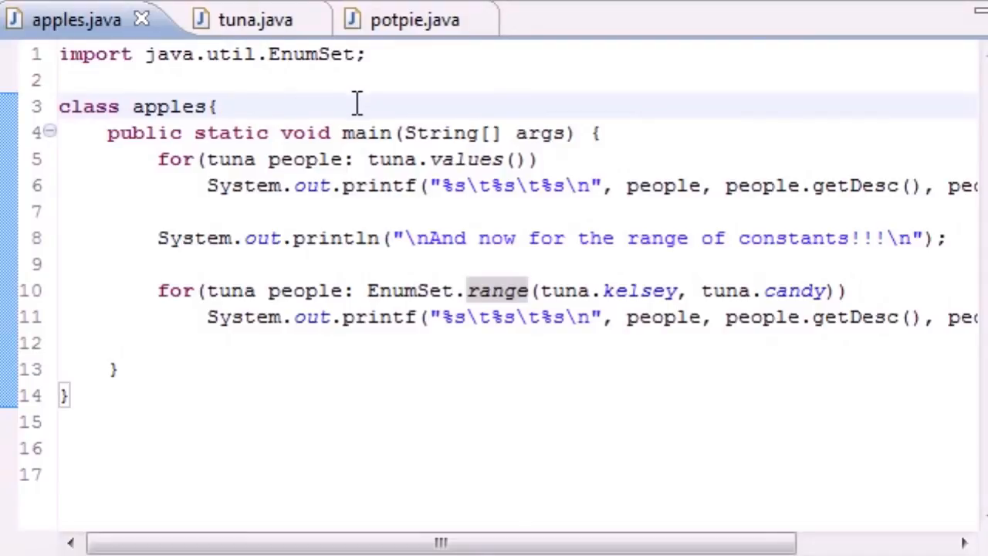
{"action": "left_click", "coordinate": [219, 106]}
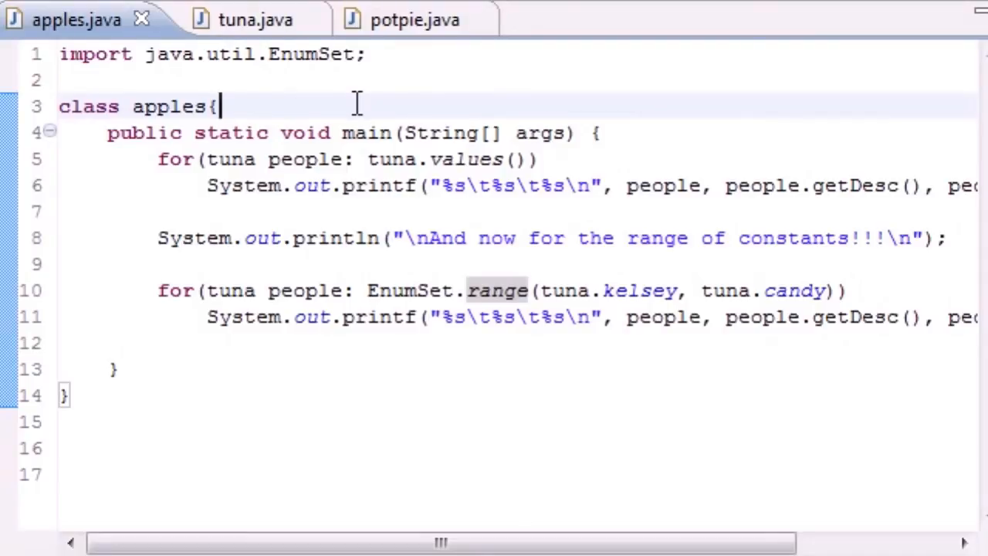
{"action": "mouse_move", "coordinate": [341, 80]}
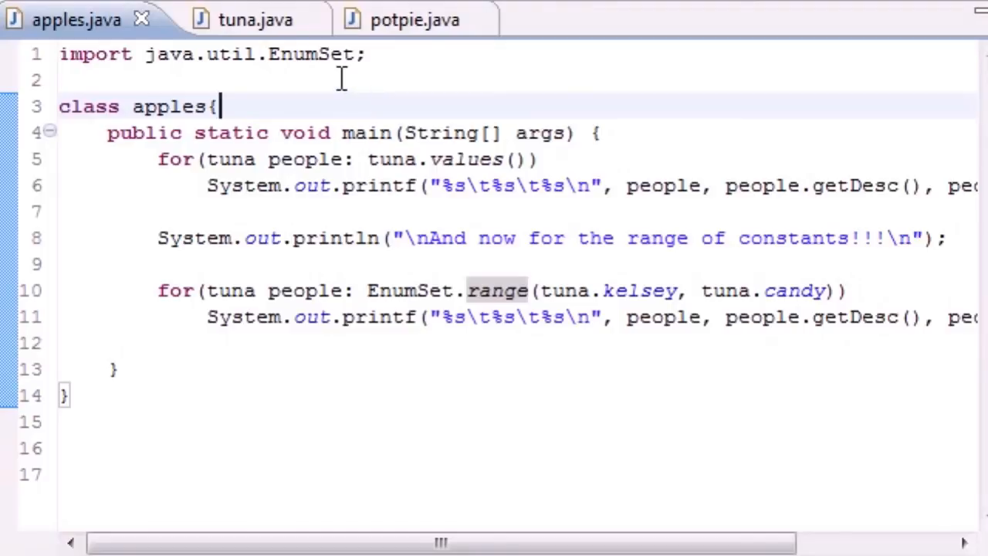